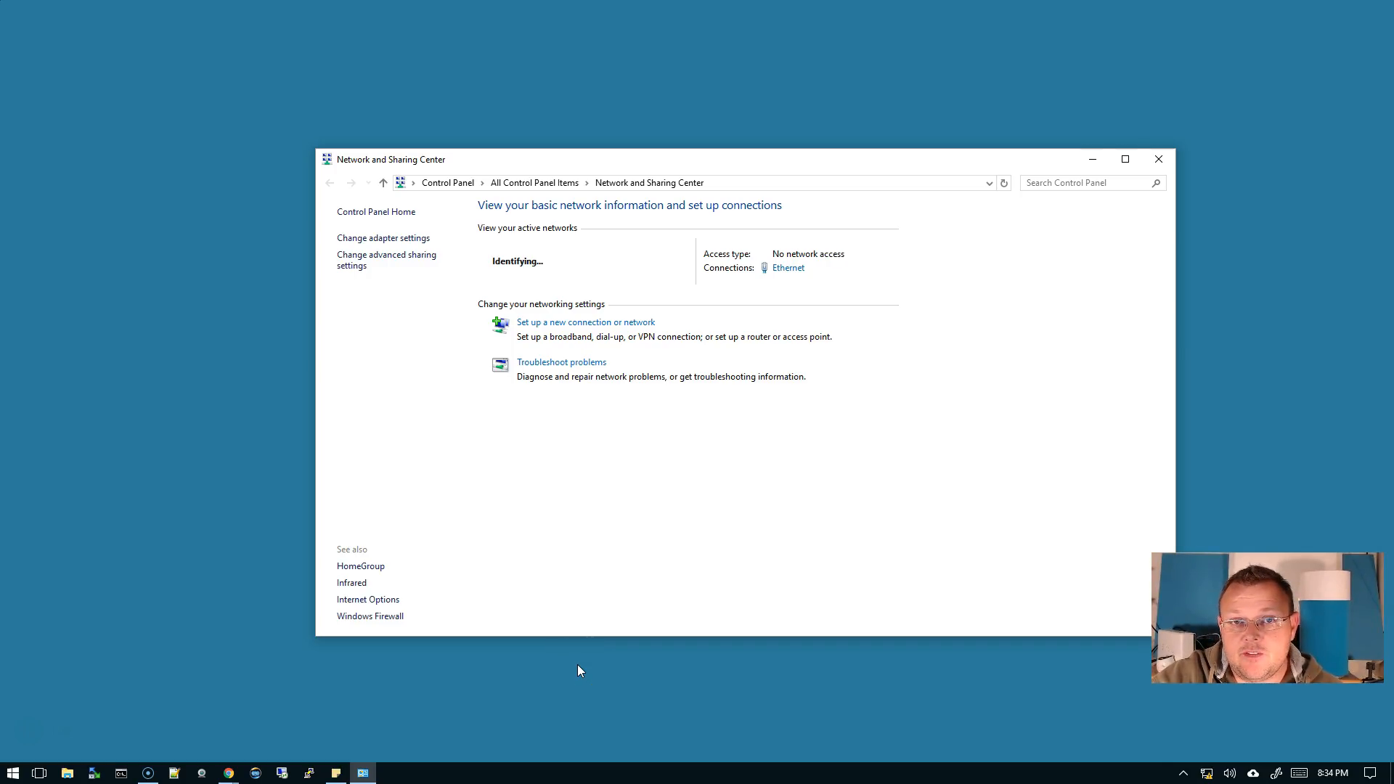
pyautogui.moveTo(711, 375)
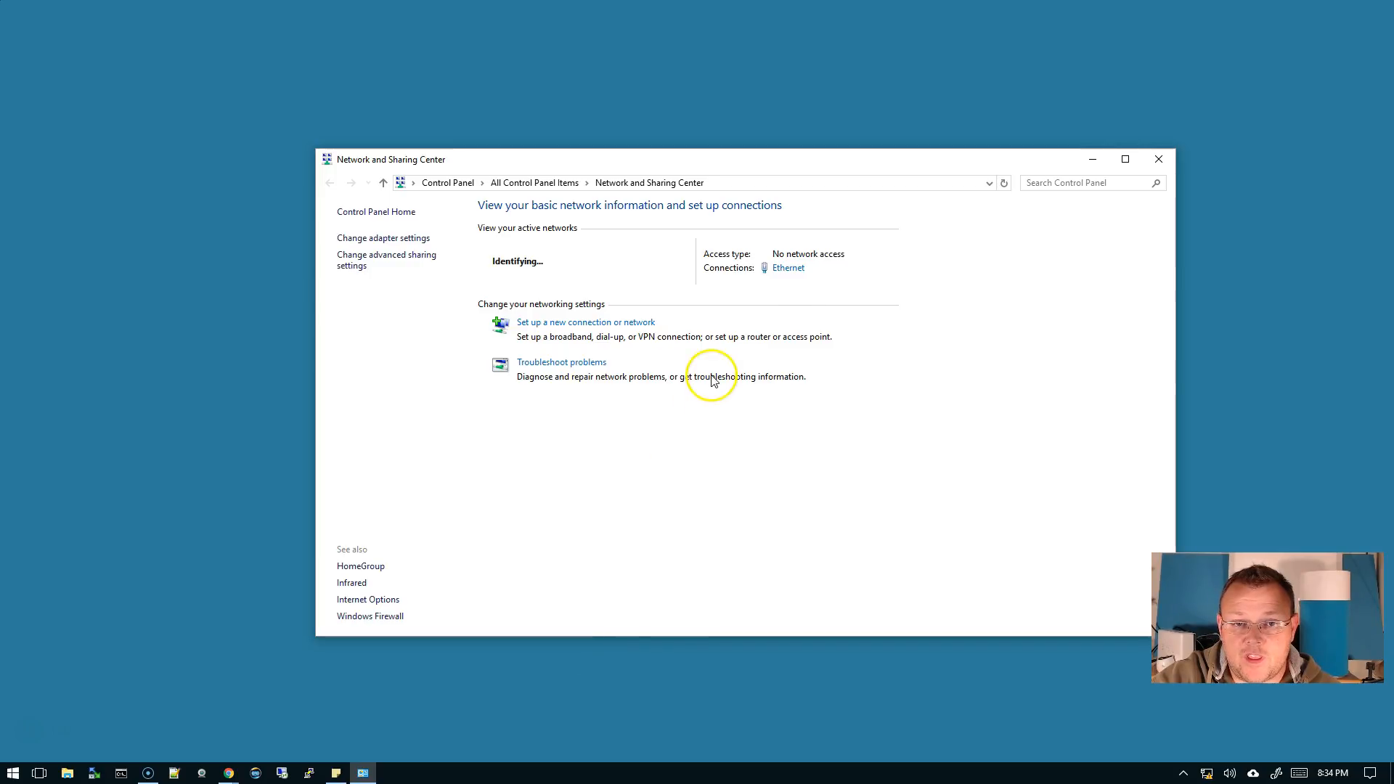
pyautogui.moveTo(636, 183)
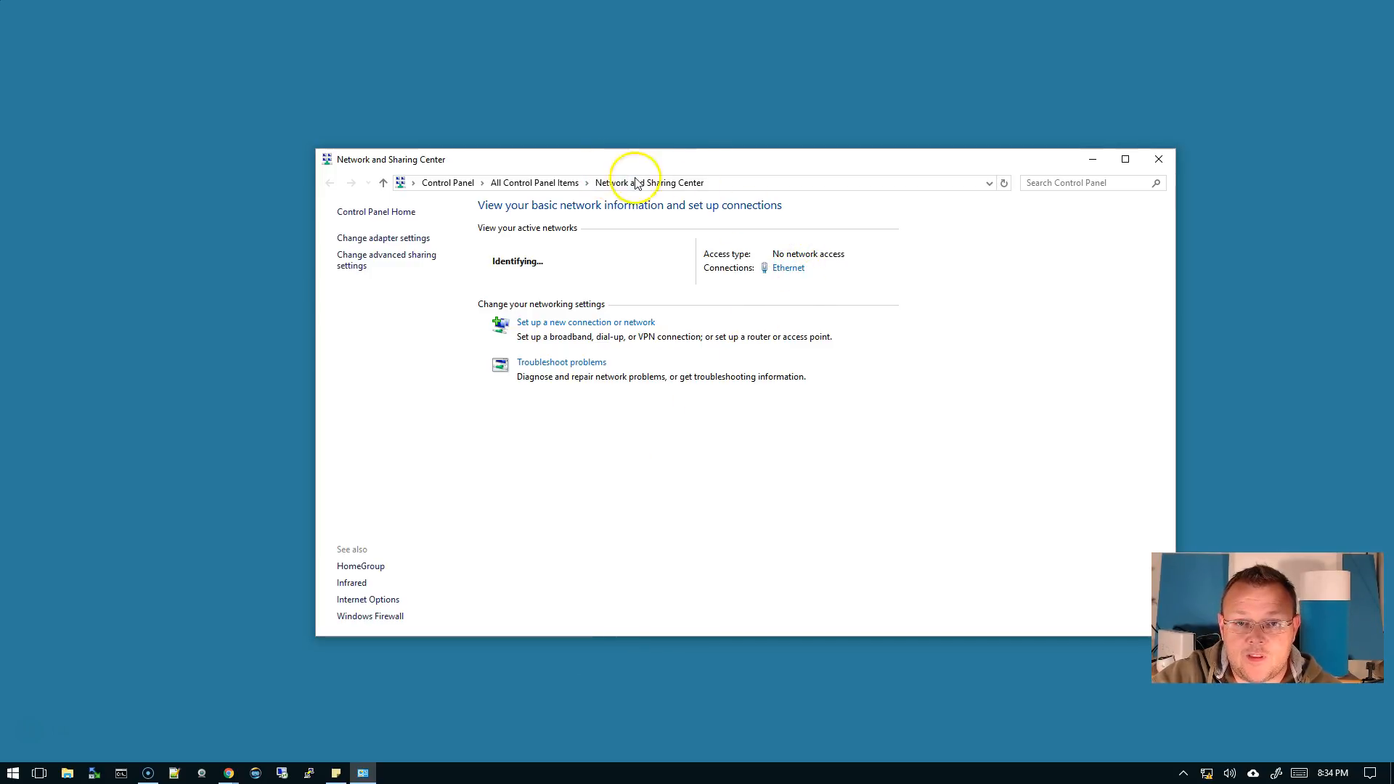
# Assign the Ethernet adapter static IPv4 192.168.1.22 with mask 255.255.255.0 and confirm.
pyautogui.click(787, 267)
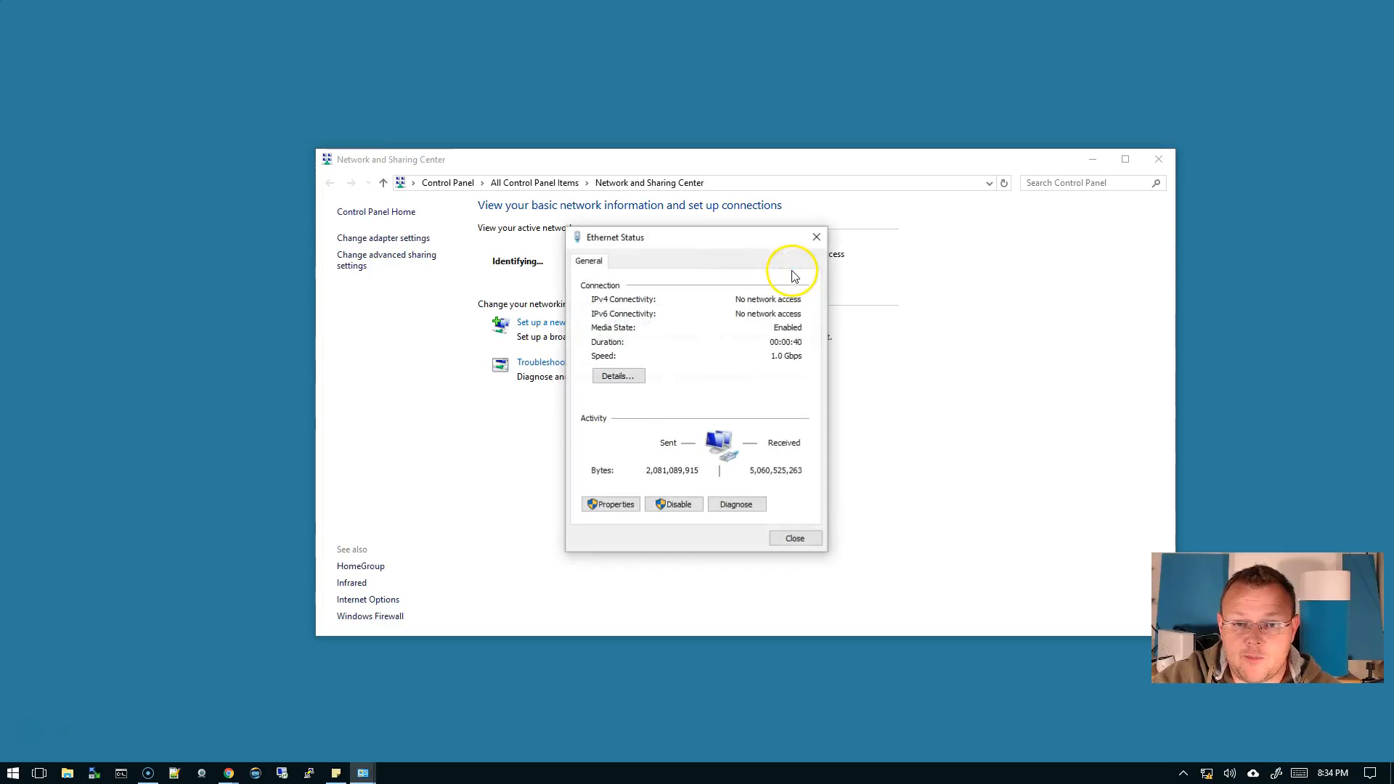
pyautogui.moveTo(611, 503)
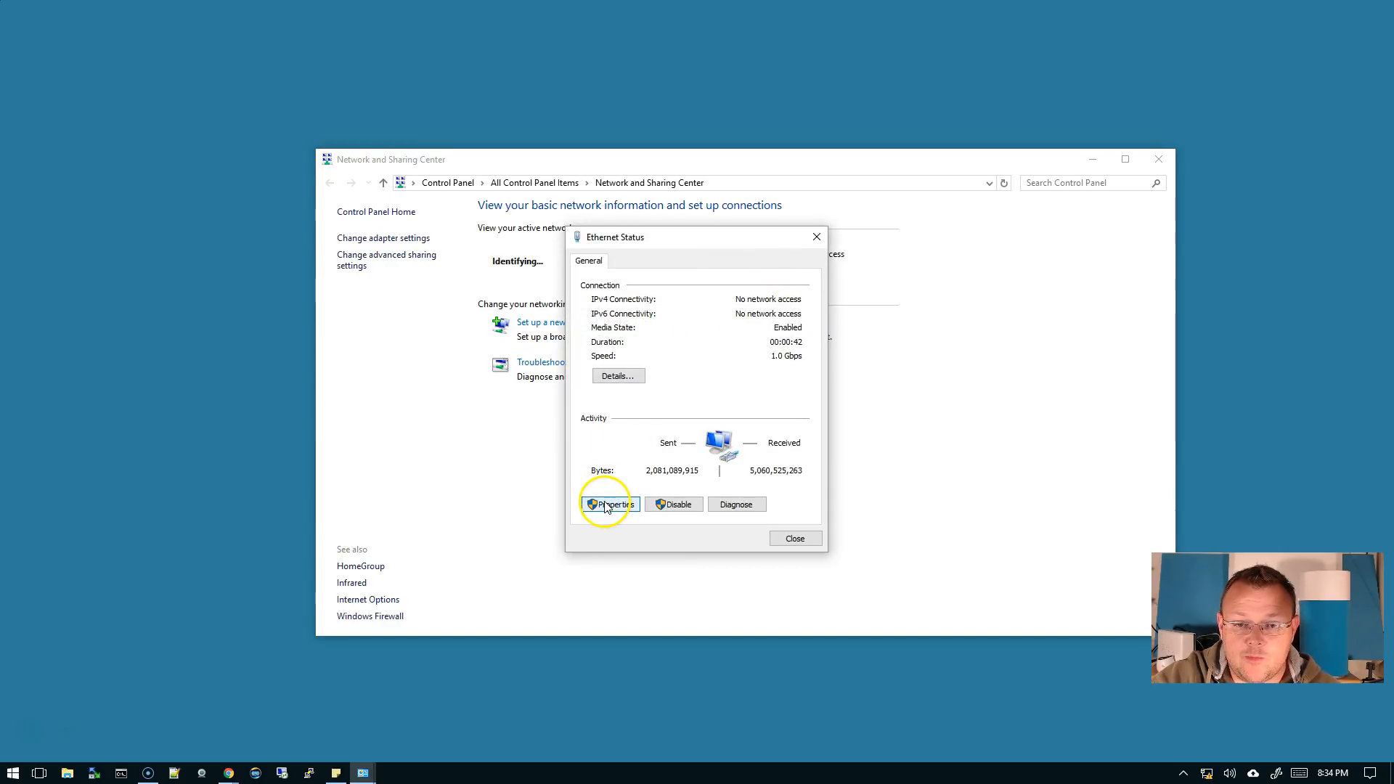
pyautogui.click(608, 504)
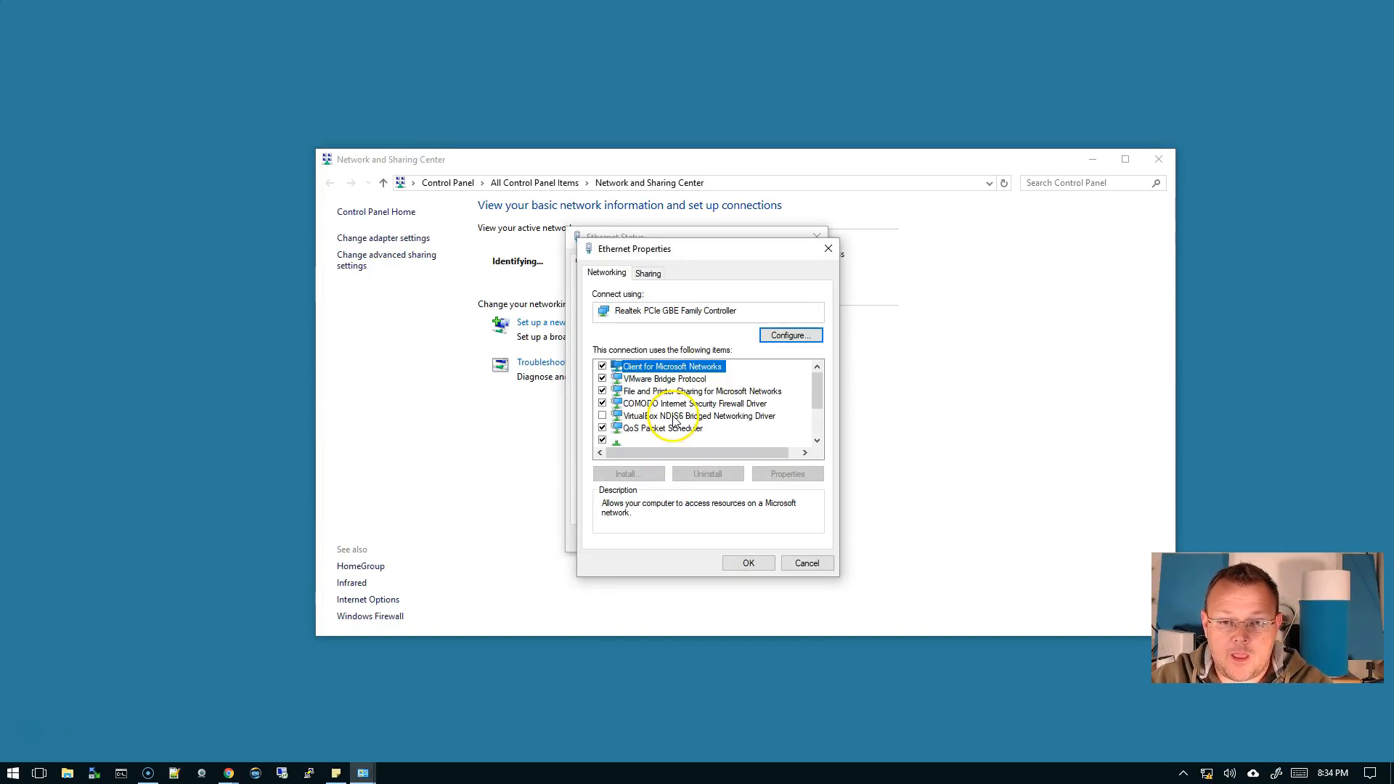
pyautogui.click(787, 474)
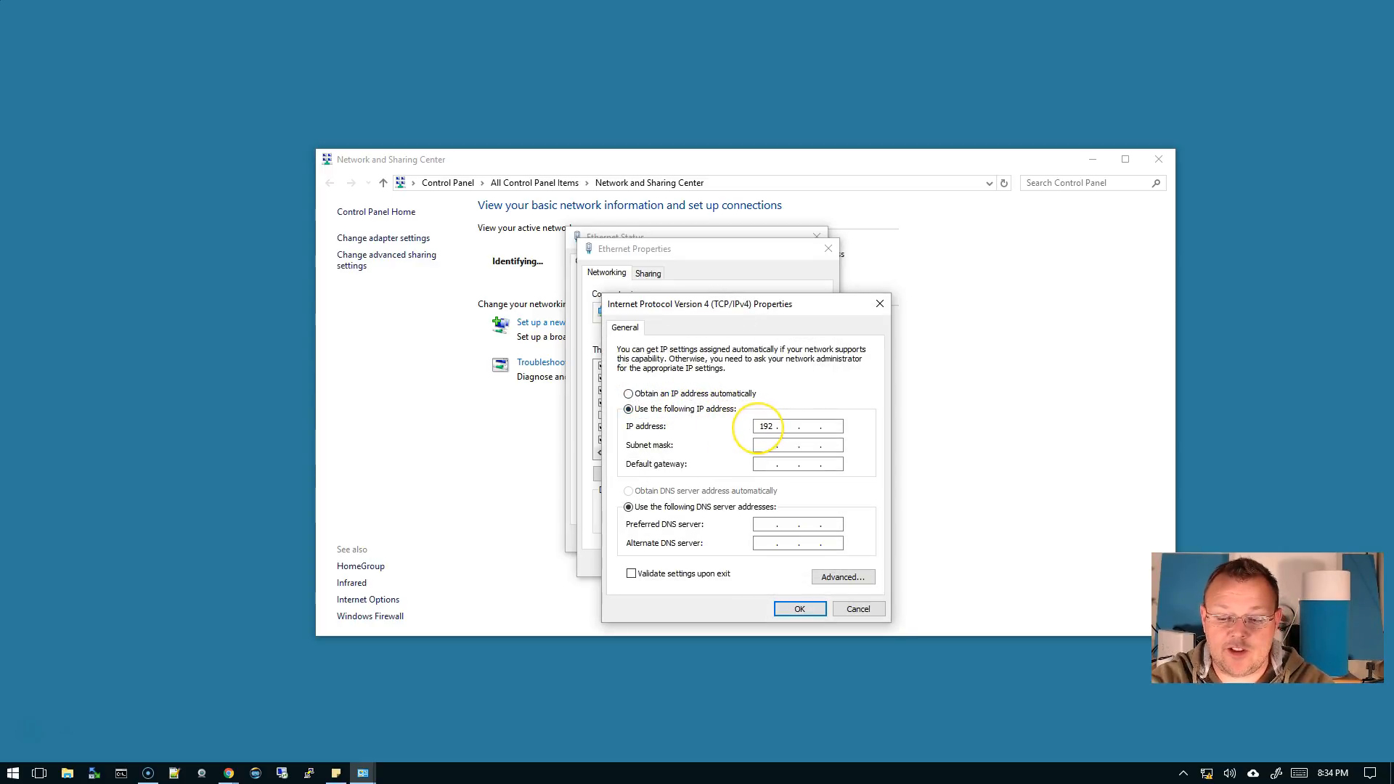
pyautogui.write('1')
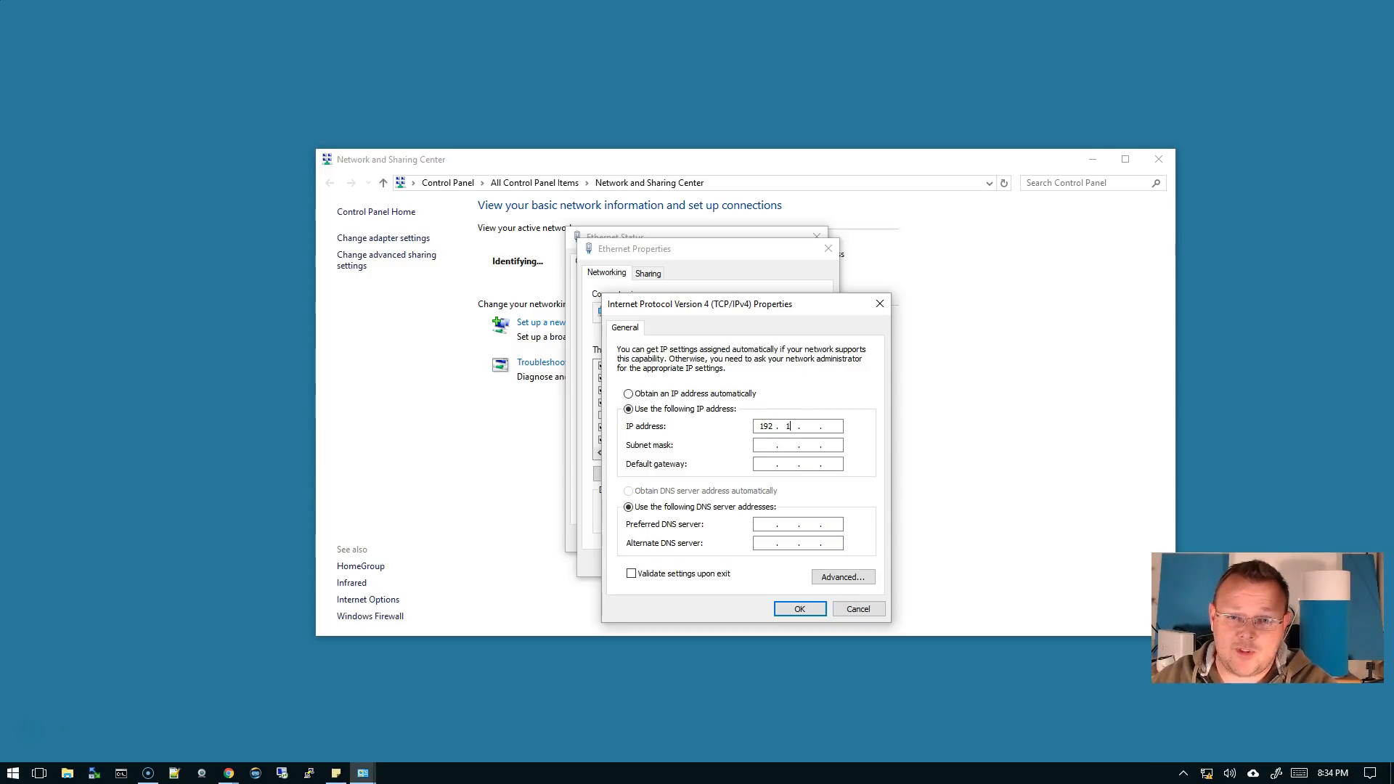
pyautogui.write('68')
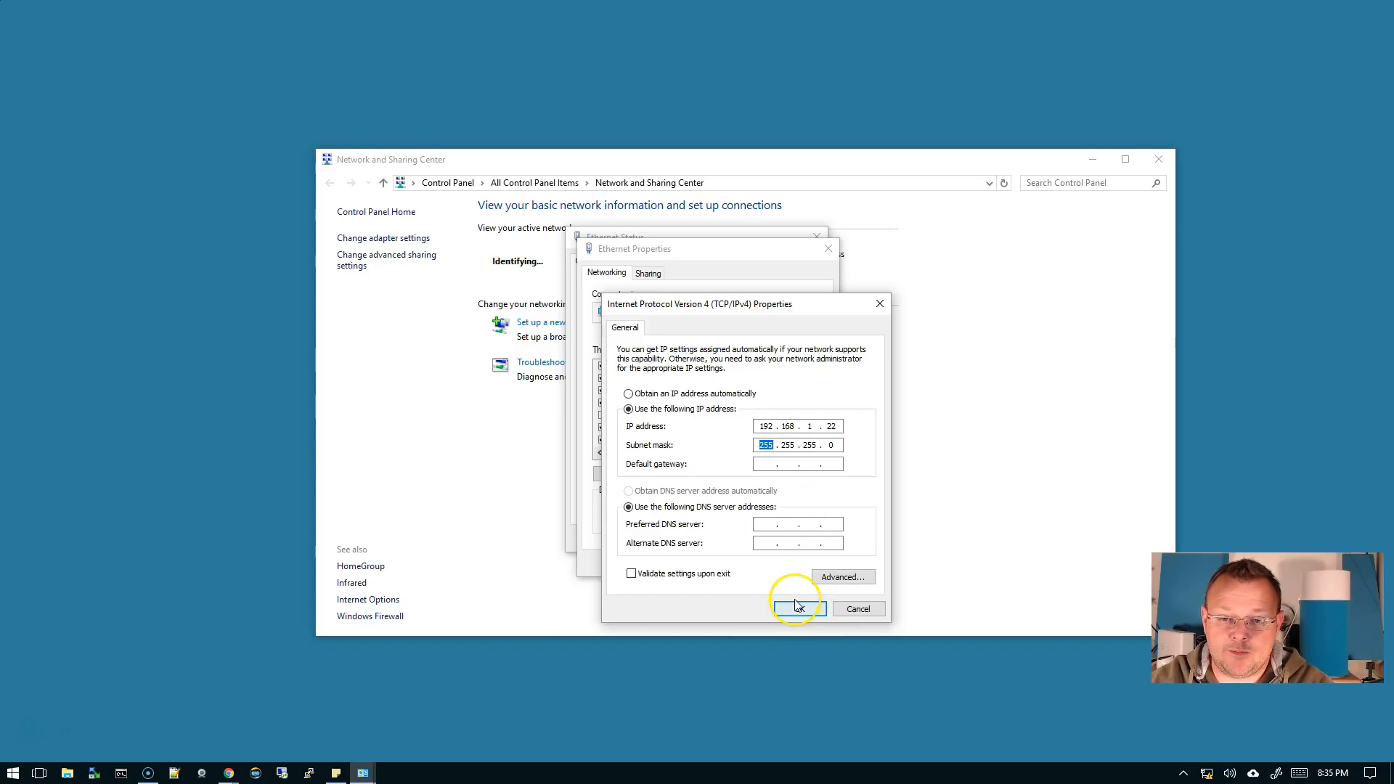
pyautogui.click(794, 608)
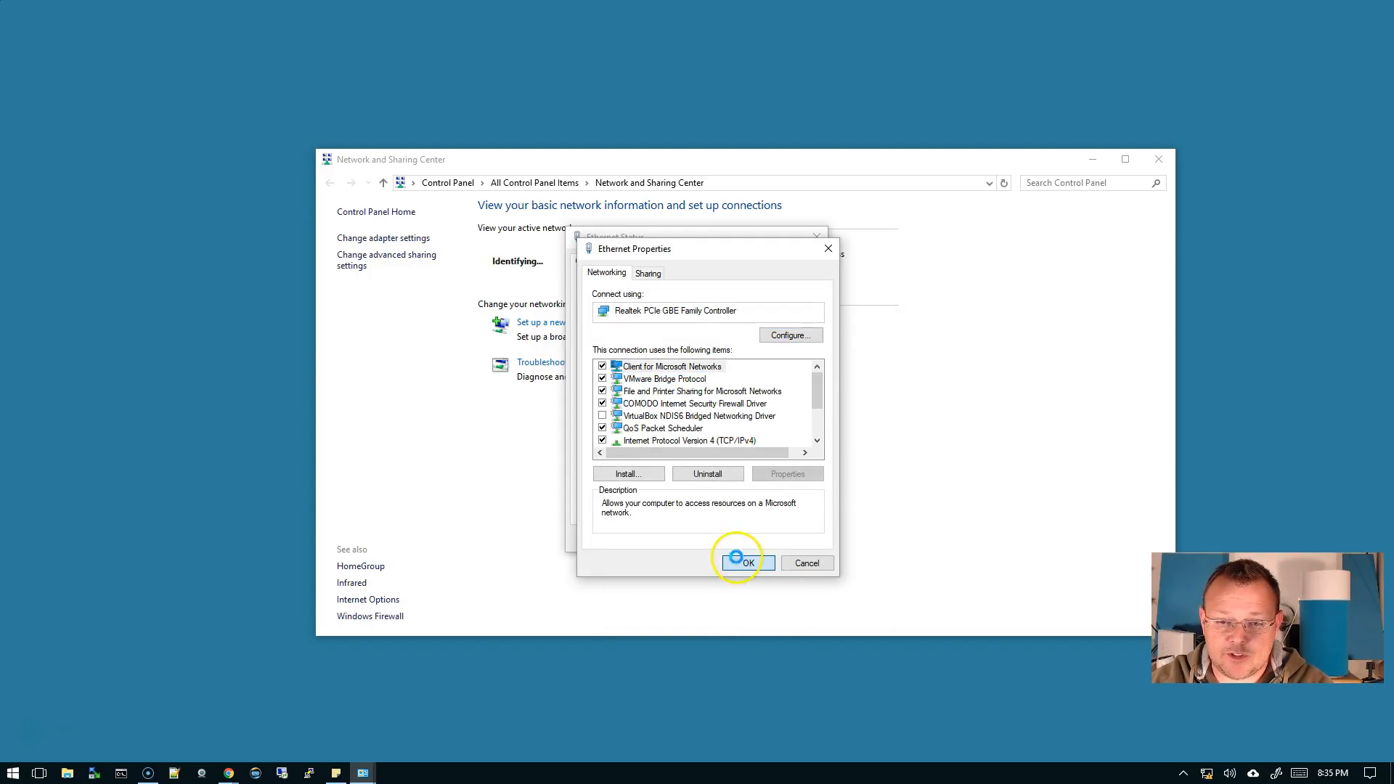
pyautogui.click(742, 562)
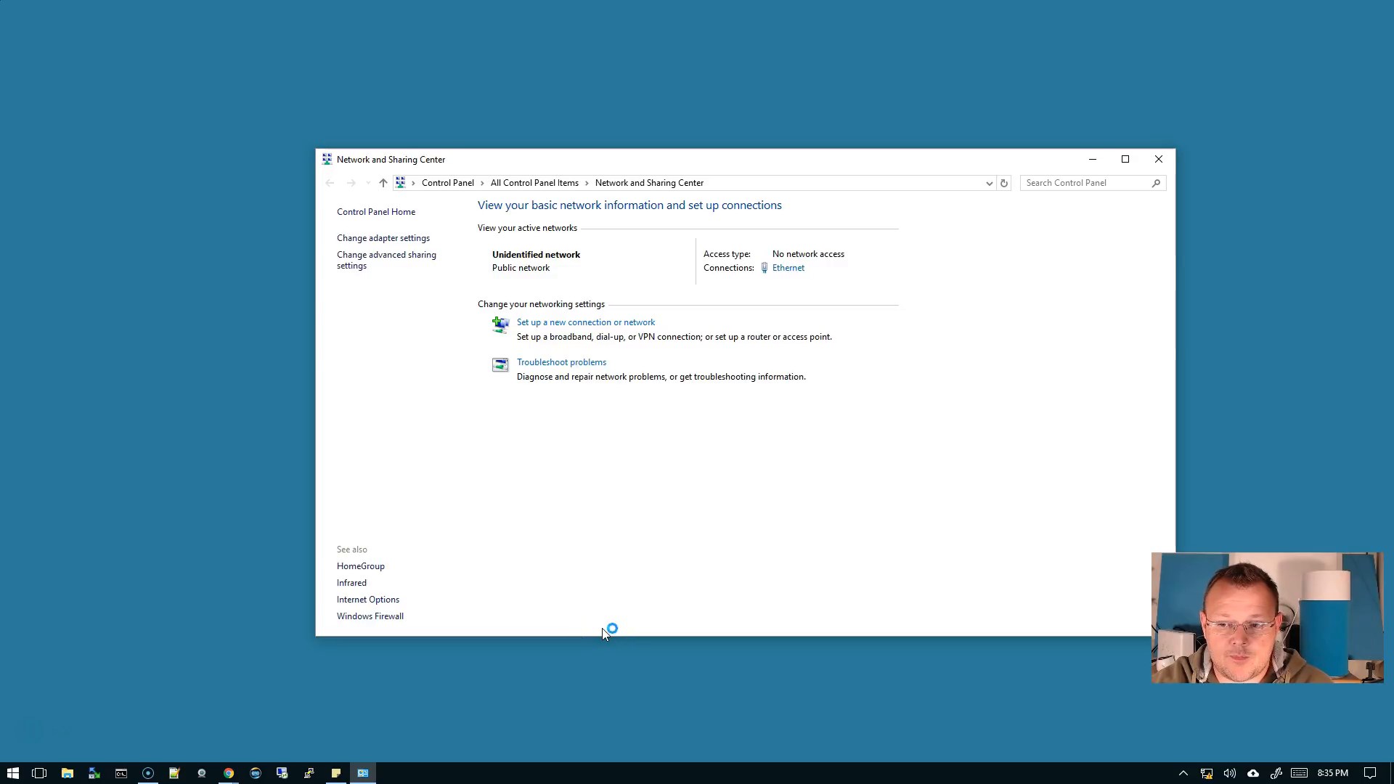
pyautogui.moveTo(402, 683)
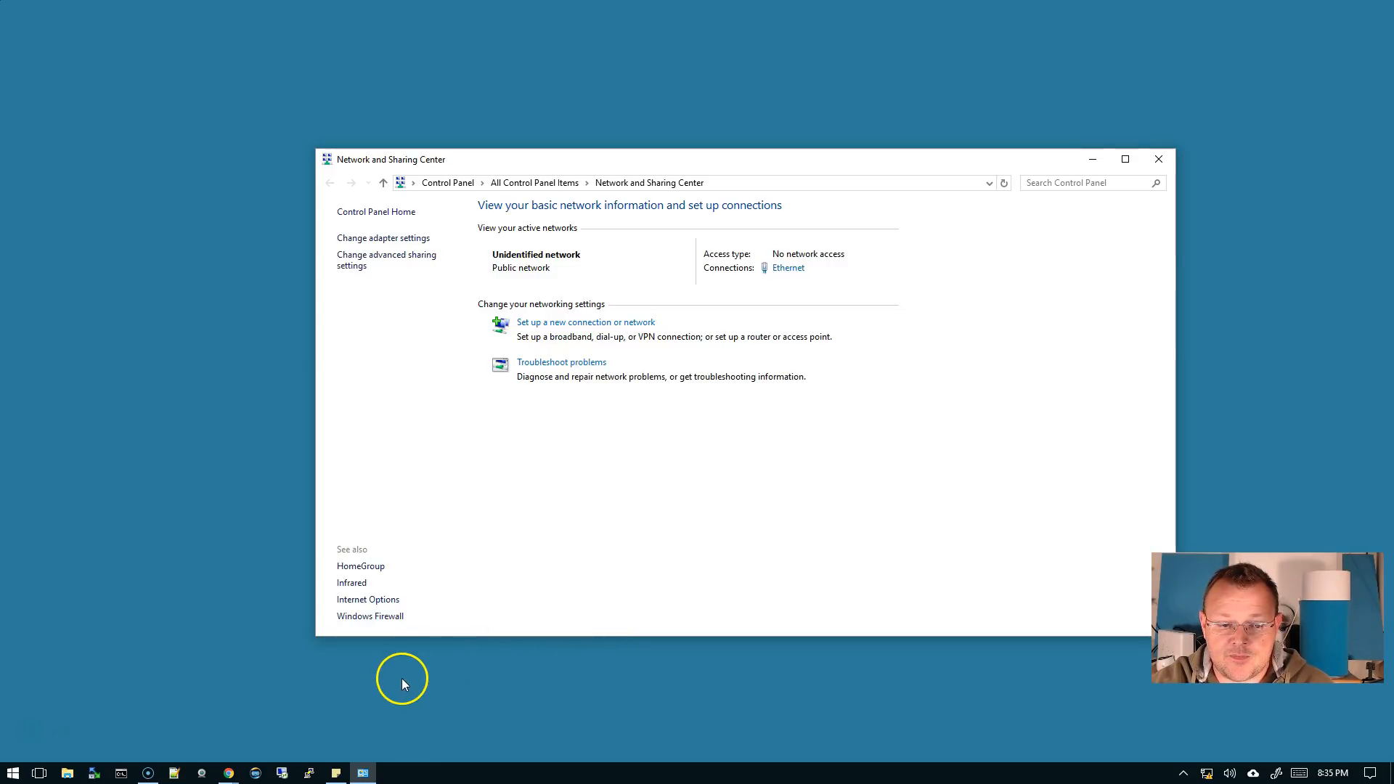
pyautogui.moveTo(614, 690)
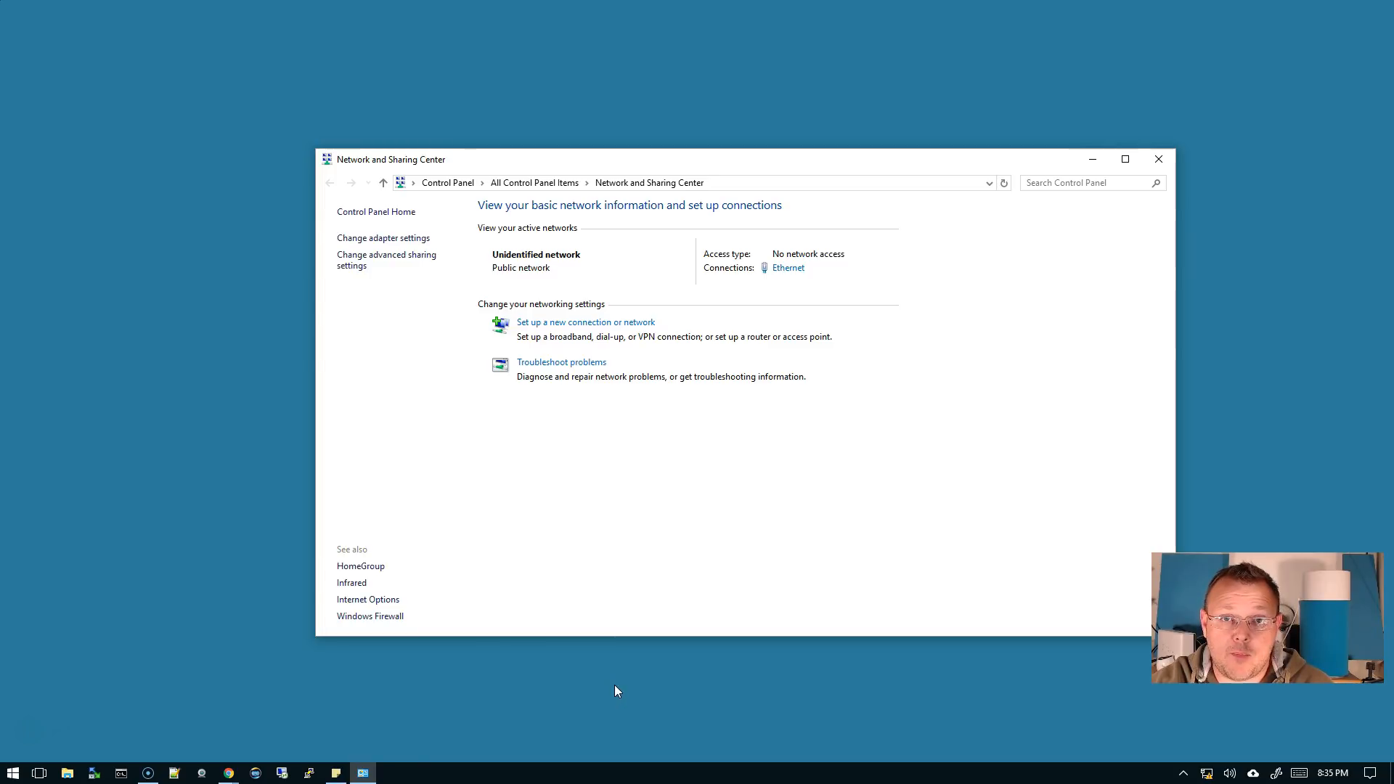
pyautogui.moveTo(236, 769)
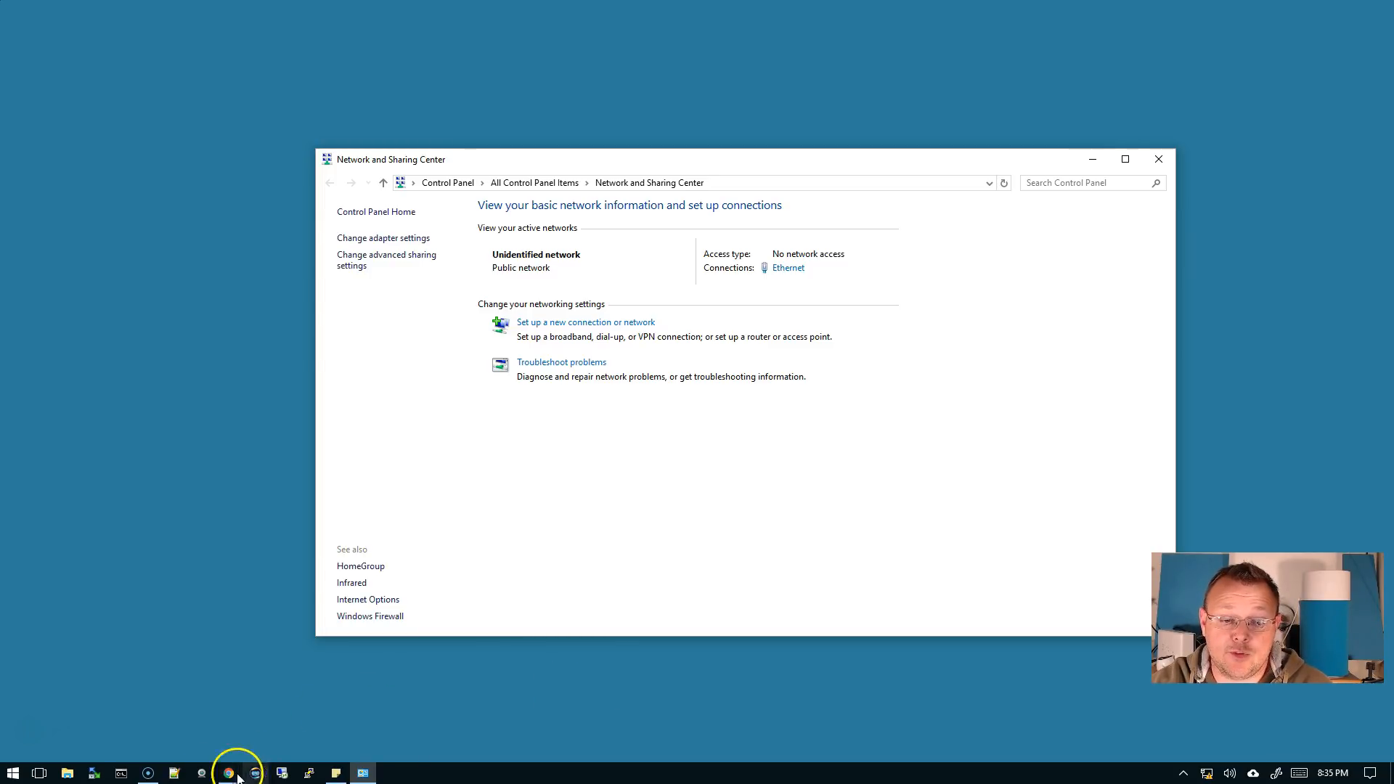
# Log in to the EdgeRouter at 192.168.1.1 from Chrome to reach its dashboard.
pyautogui.click(228, 770)
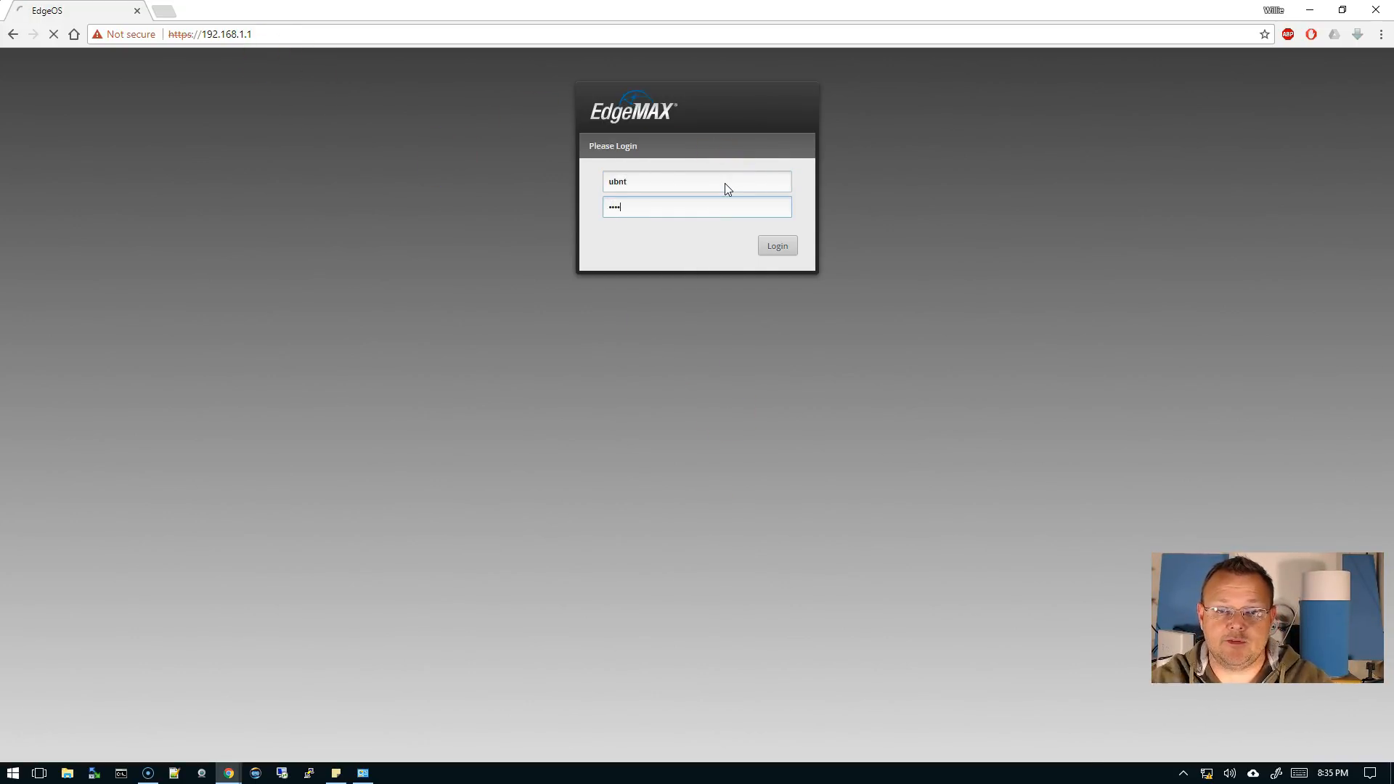
pyautogui.click(775, 246)
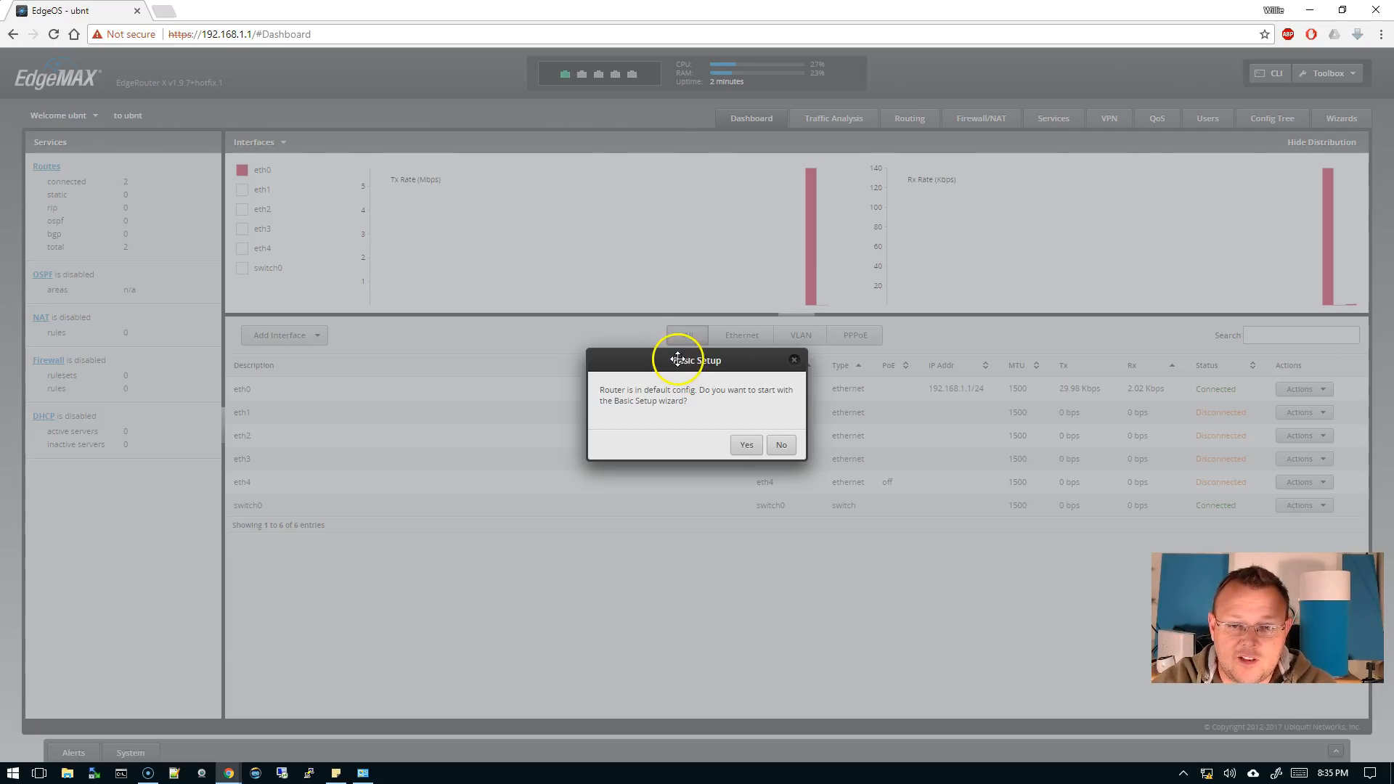
pyautogui.moveTo(778, 445)
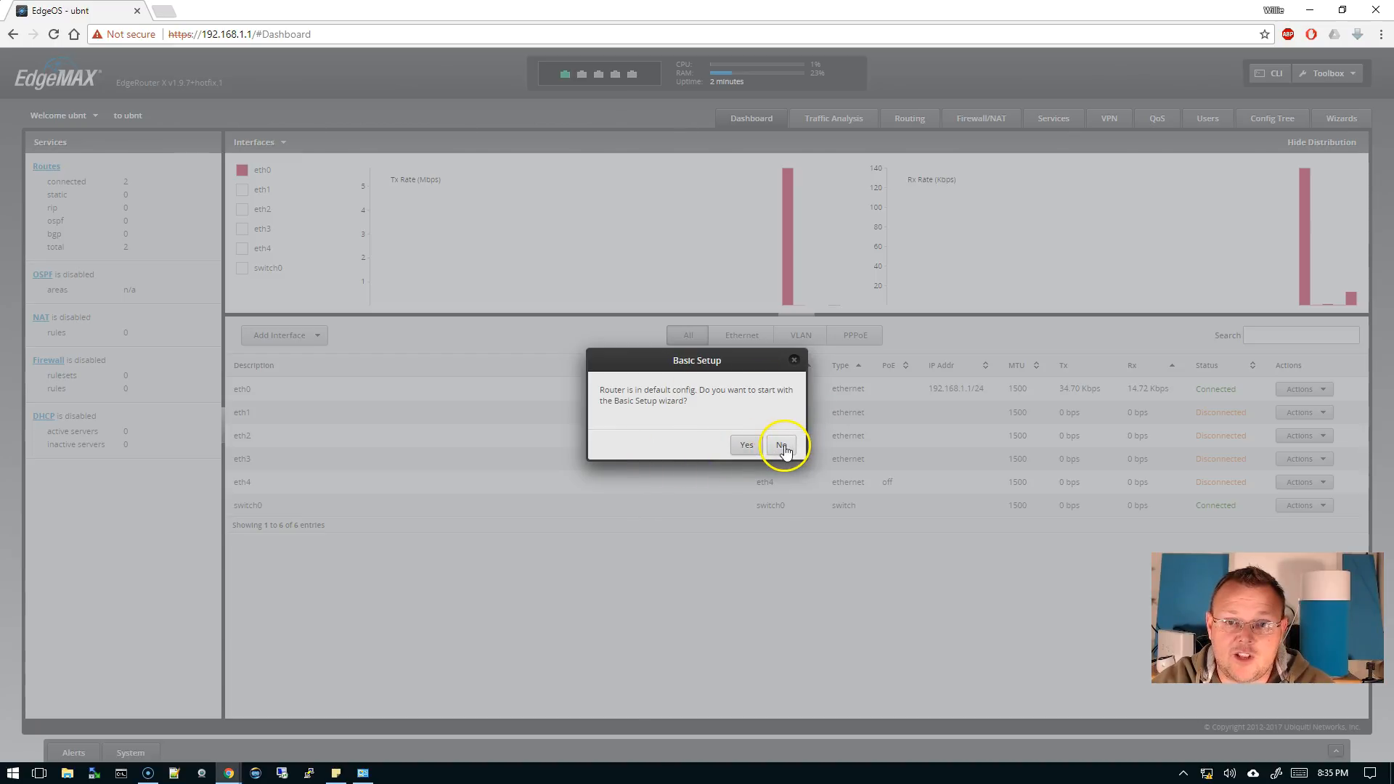
# Decline the Basic Setup wizard and hide the interface traffic charts.
pyautogui.click(781, 445)
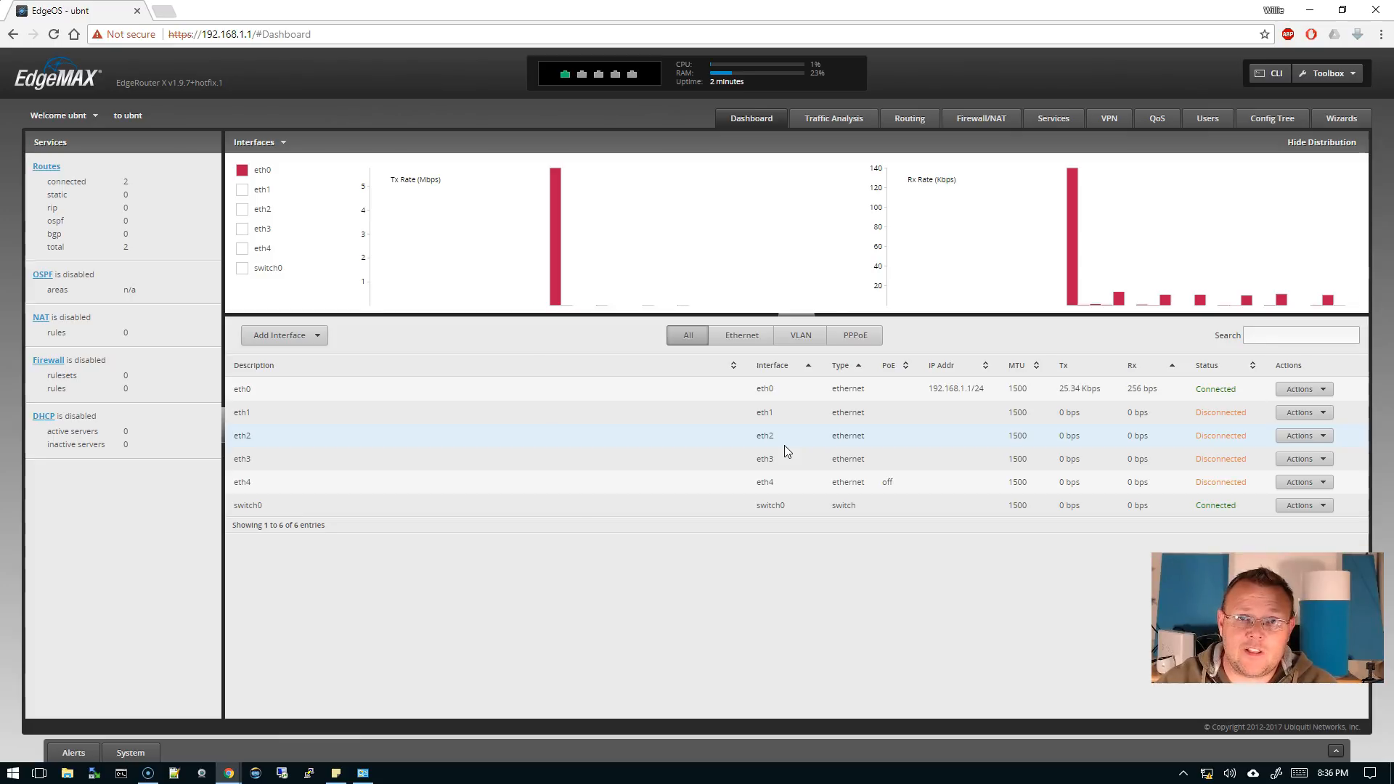
pyautogui.moveTo(830, 435)
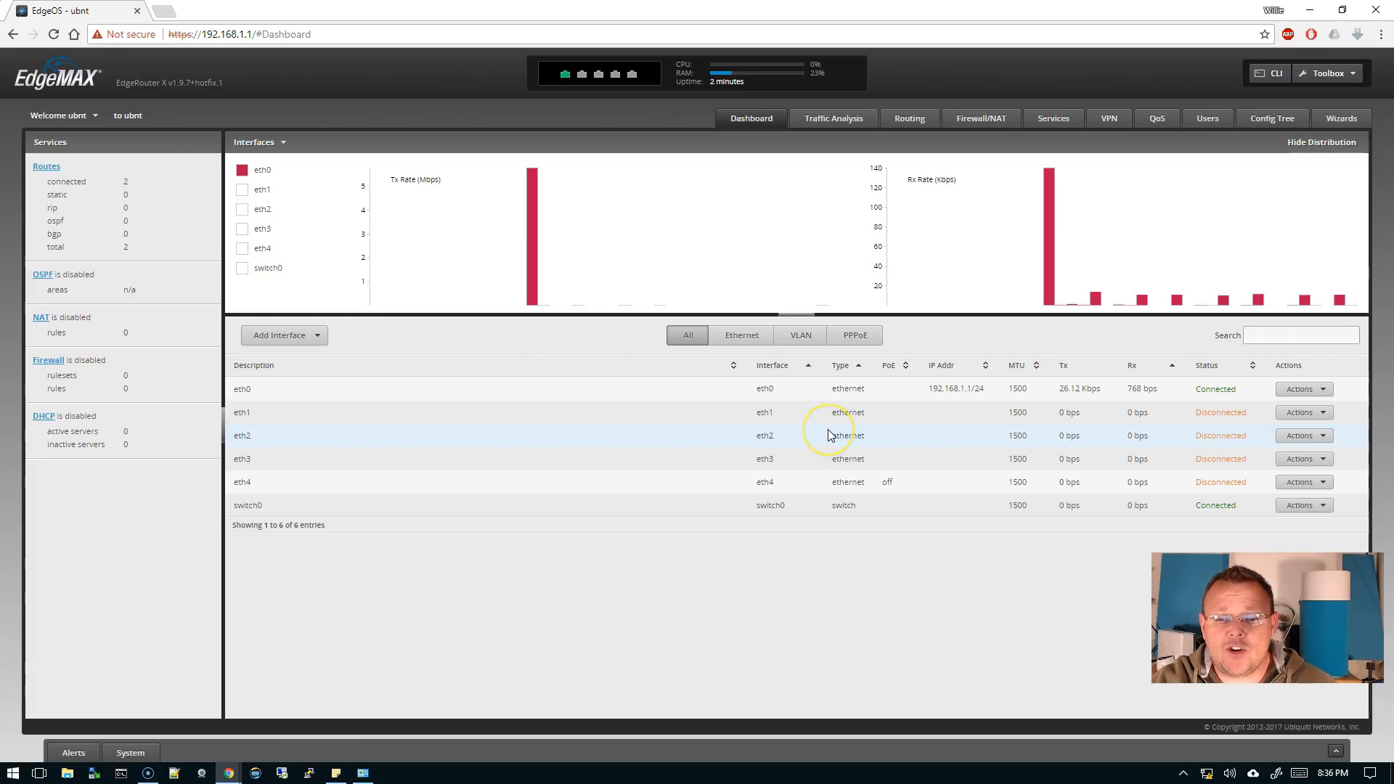
pyautogui.moveTo(1122, 669)
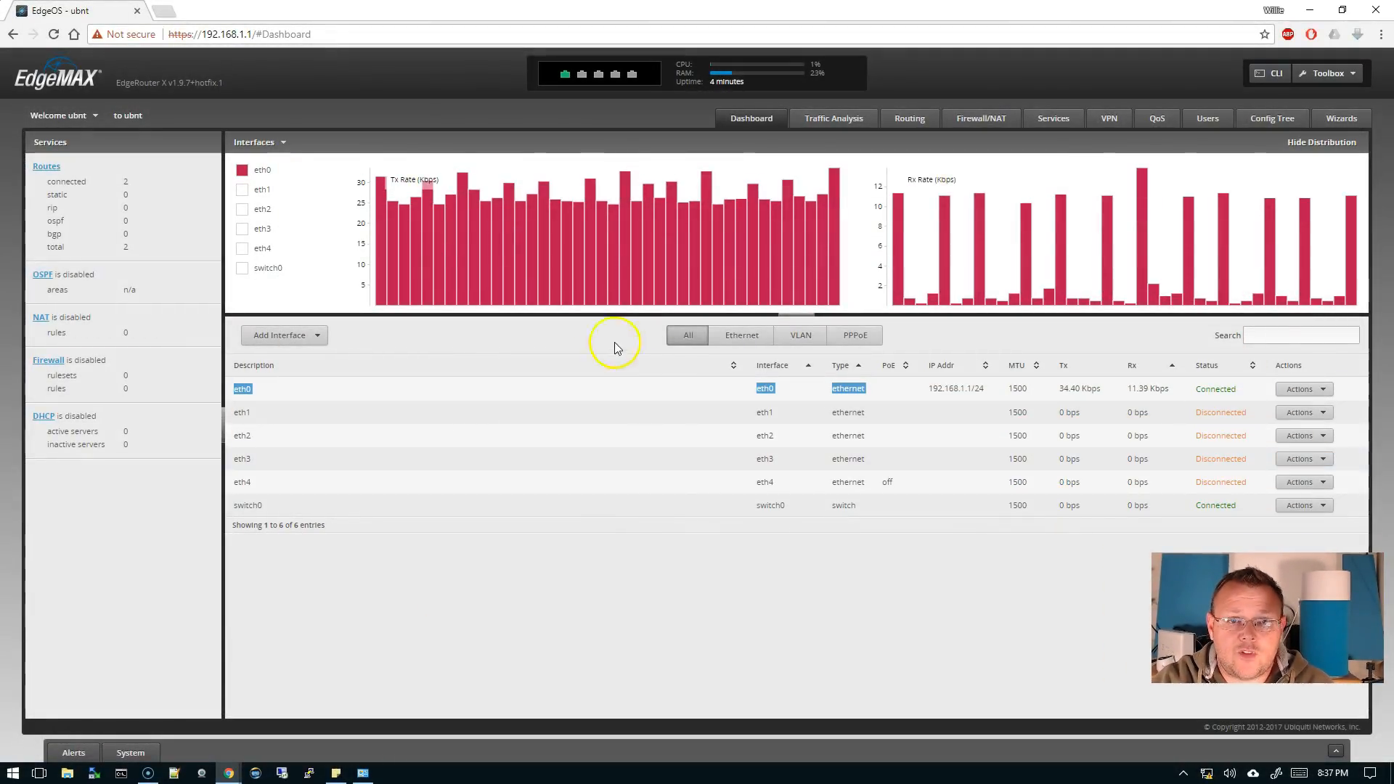
pyautogui.moveTo(853, 336)
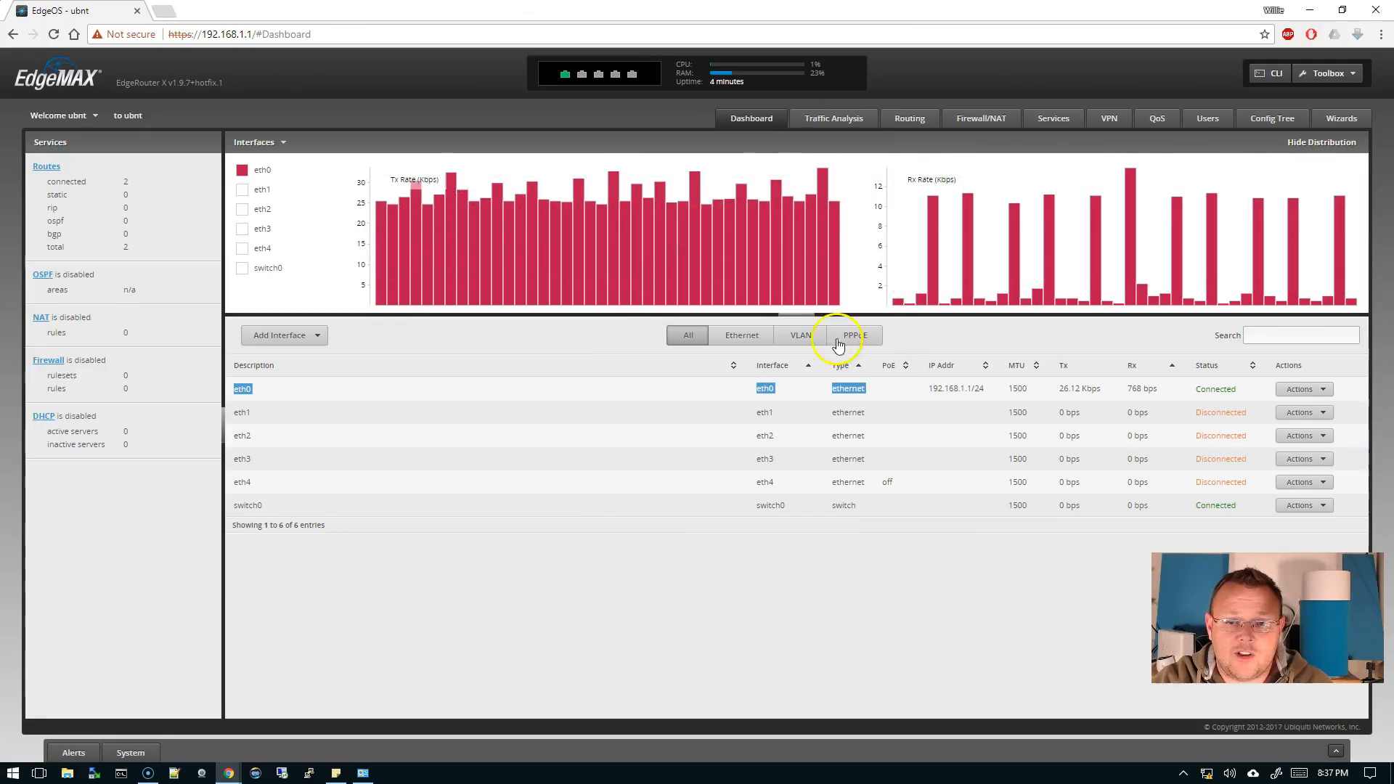
pyautogui.click(1322, 141)
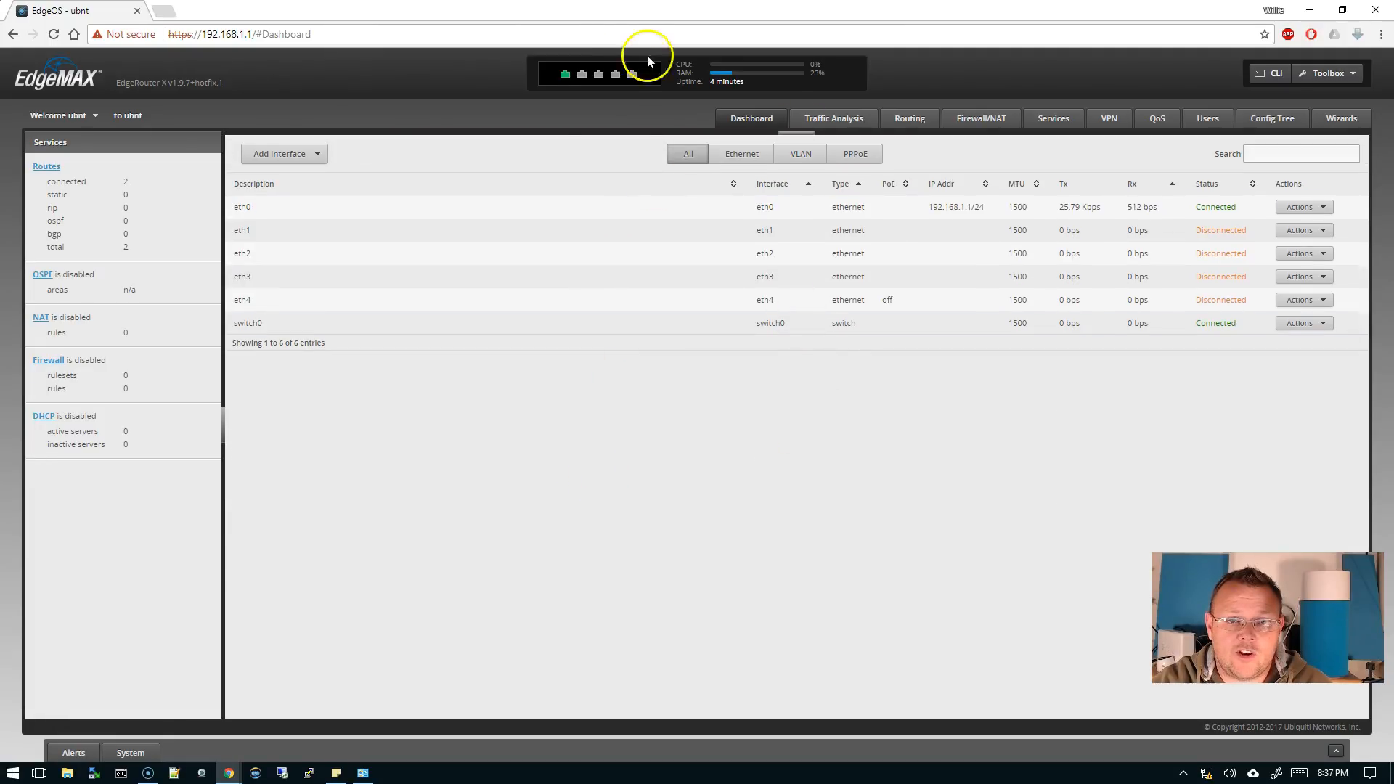
pyautogui.moveTo(594, 84)
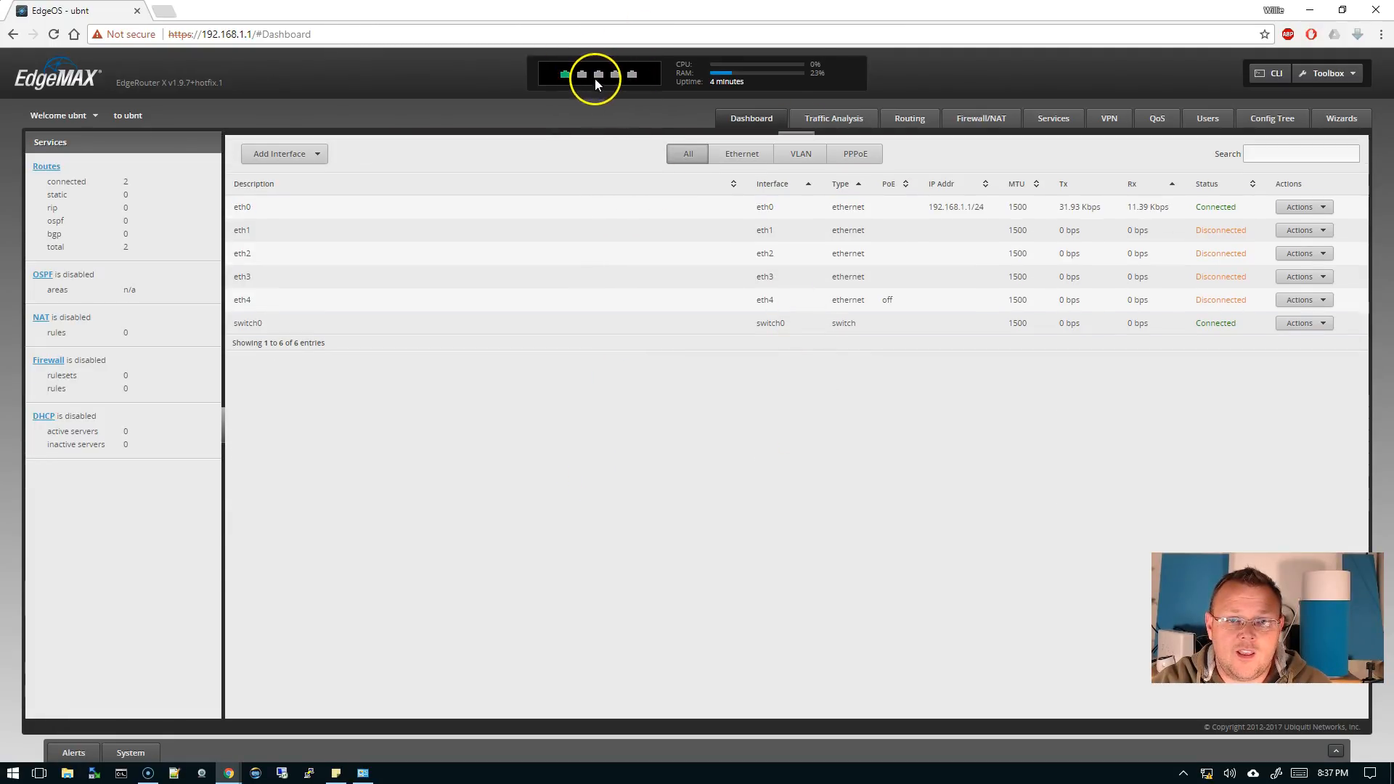
pyautogui.moveTo(1000, 231)
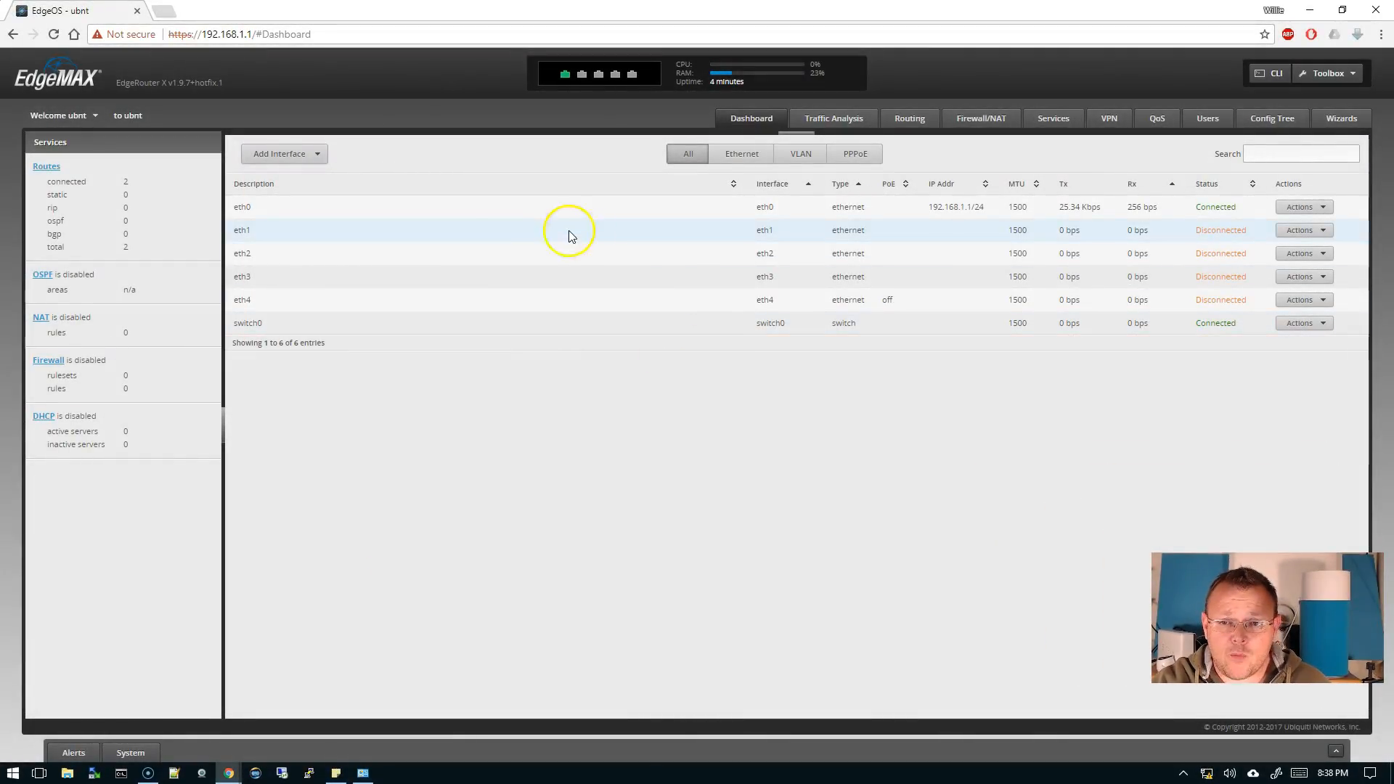
# Show the Actions menu for the eth1 interface.
pyautogui.click(1304, 229)
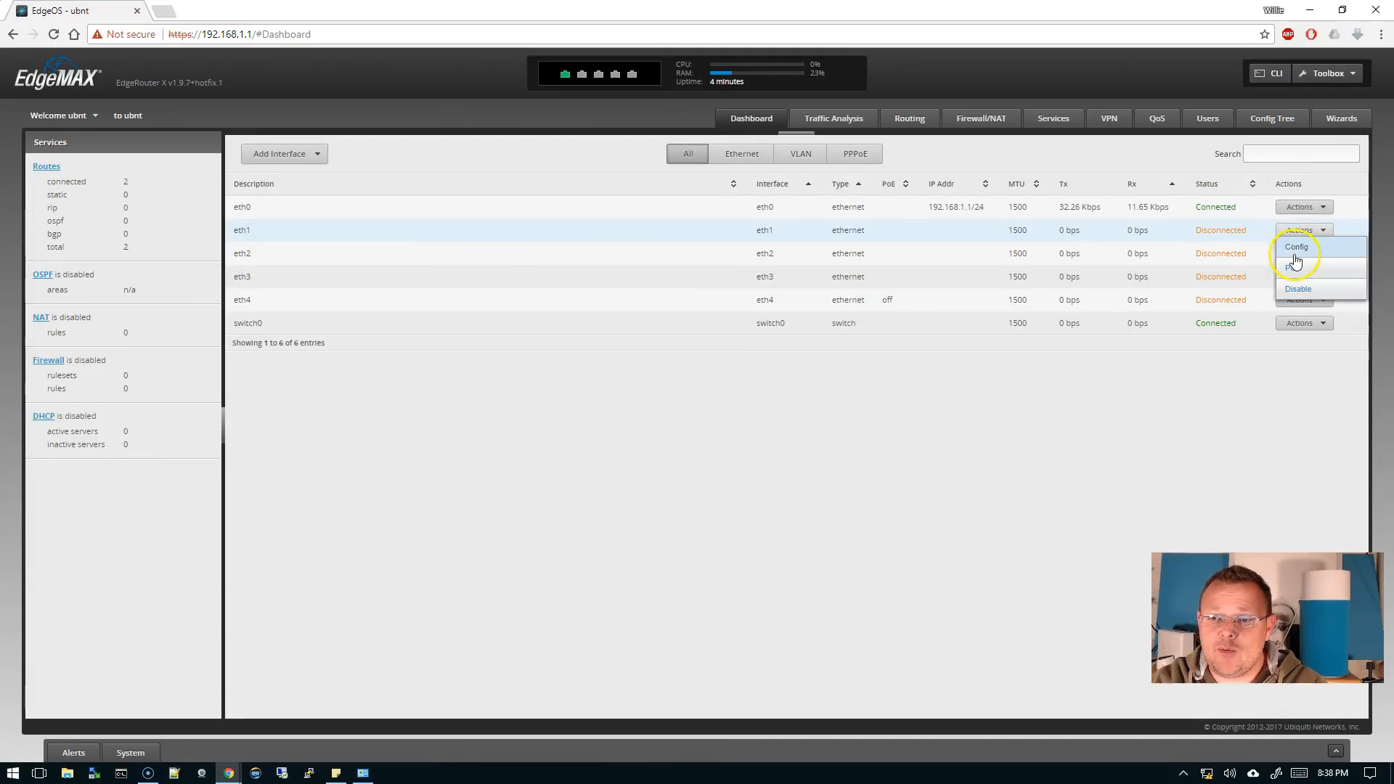
# Manually define eth1's address as 64.34.50.1/24 and save it.
pyautogui.click(1295, 246)
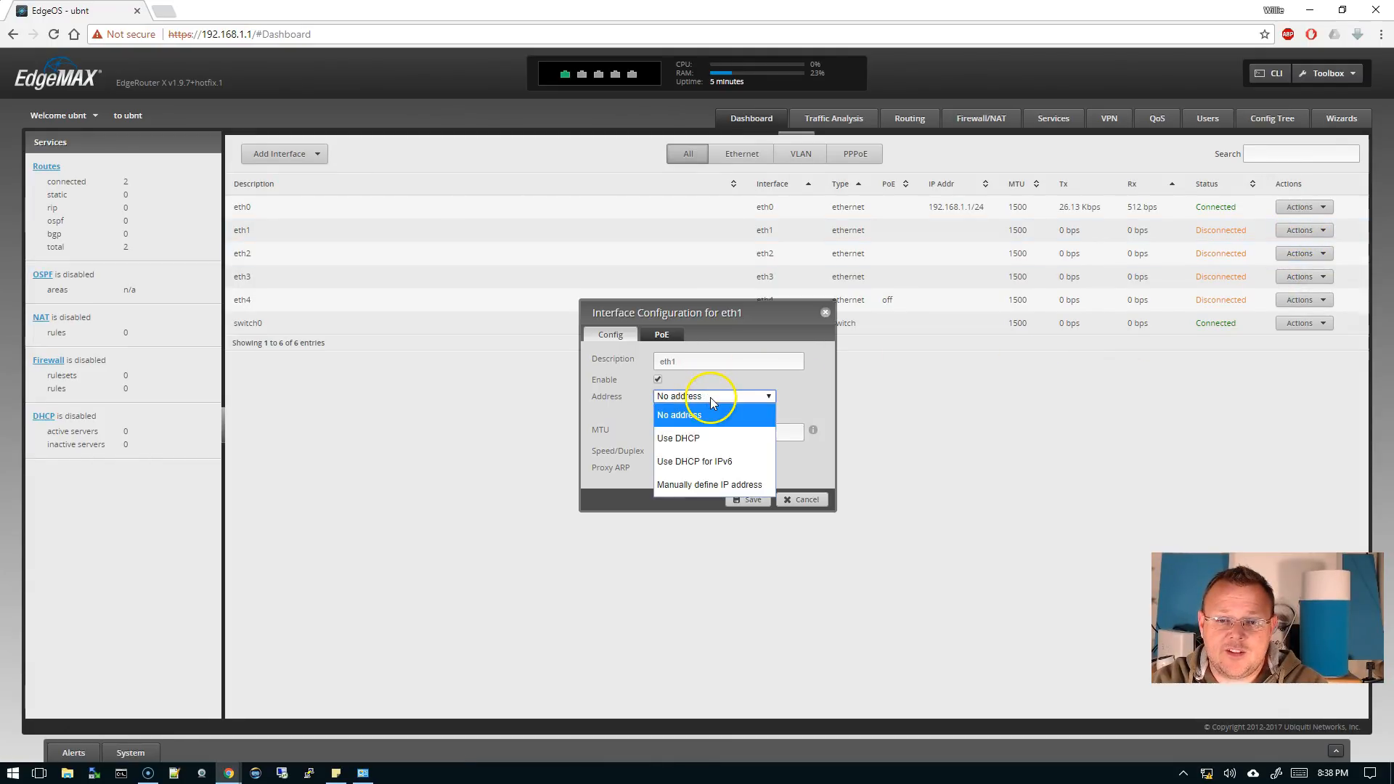
pyautogui.click(709, 485)
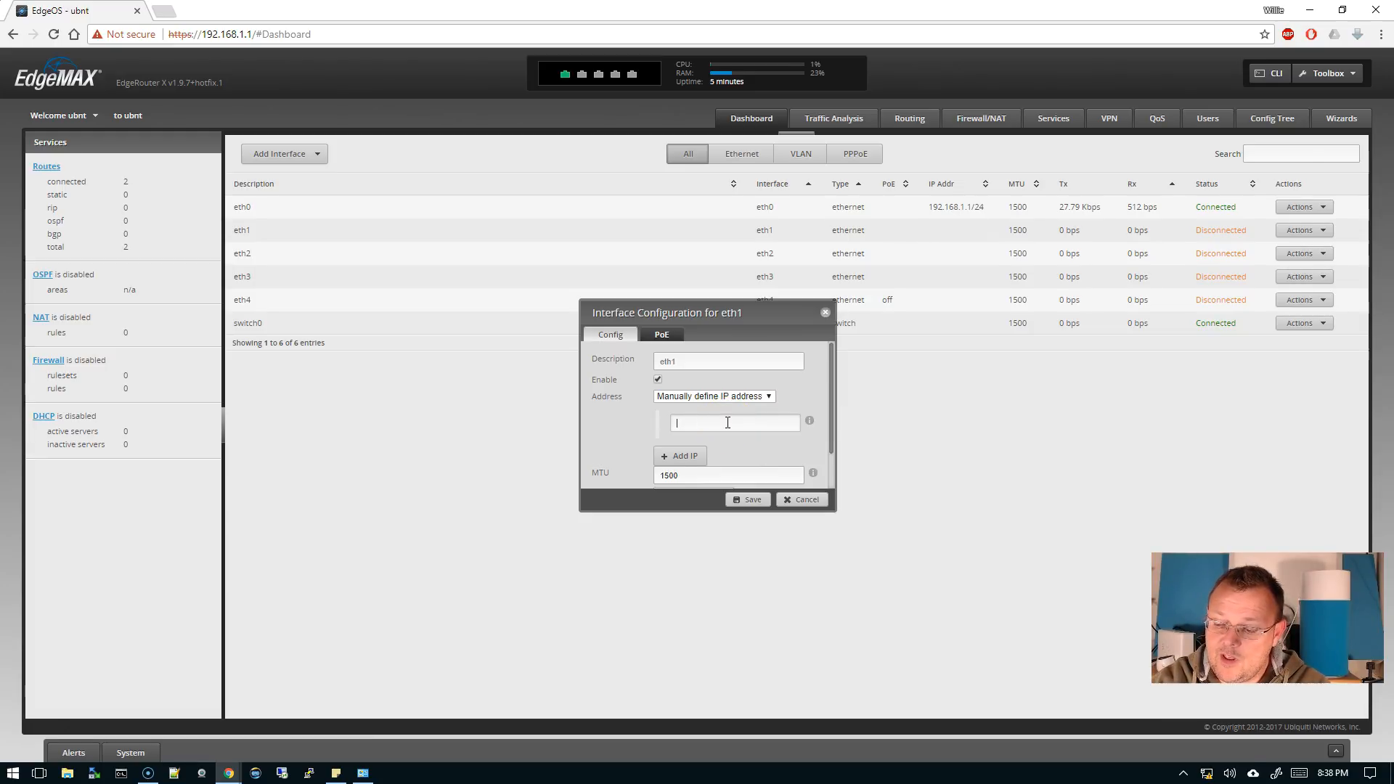
pyautogui.write('64')
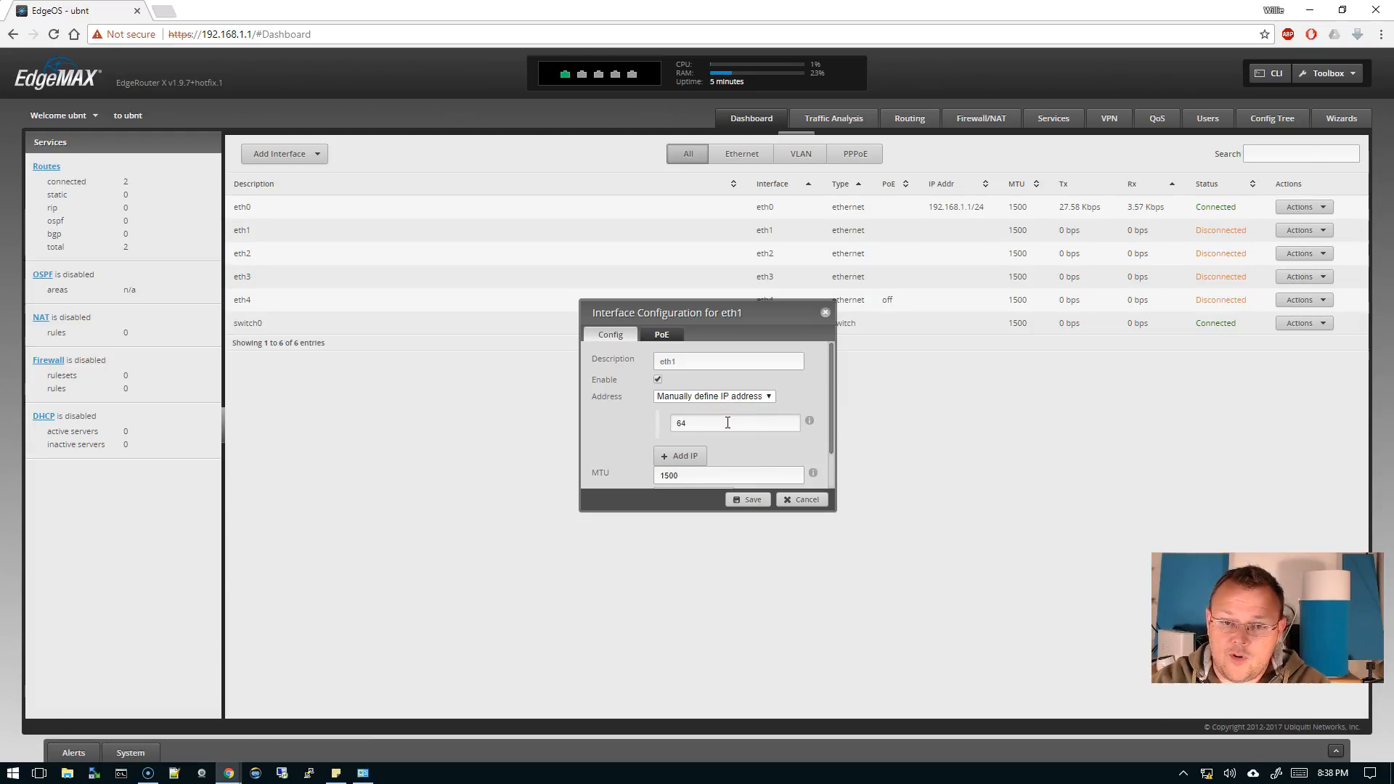
pyautogui.write('.34')
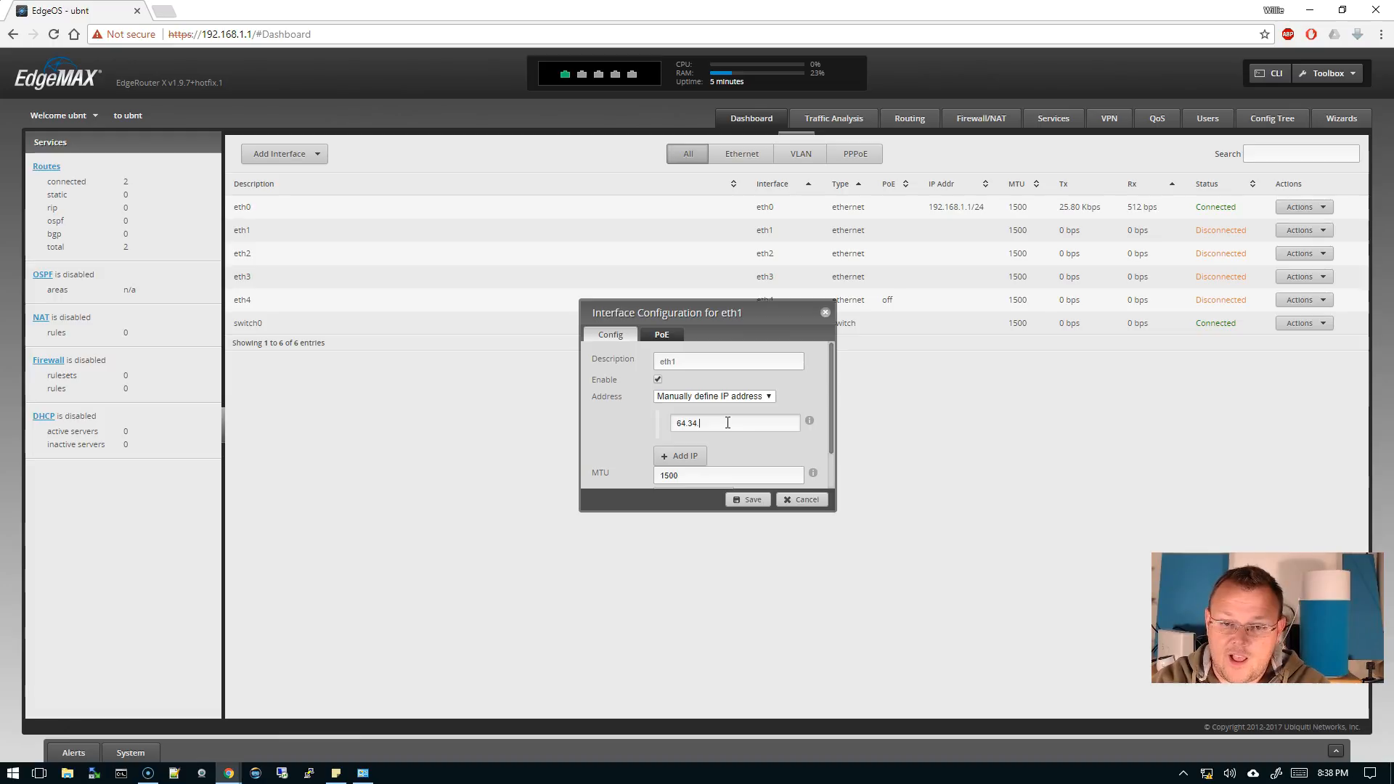
pyautogui.write('.50.1')
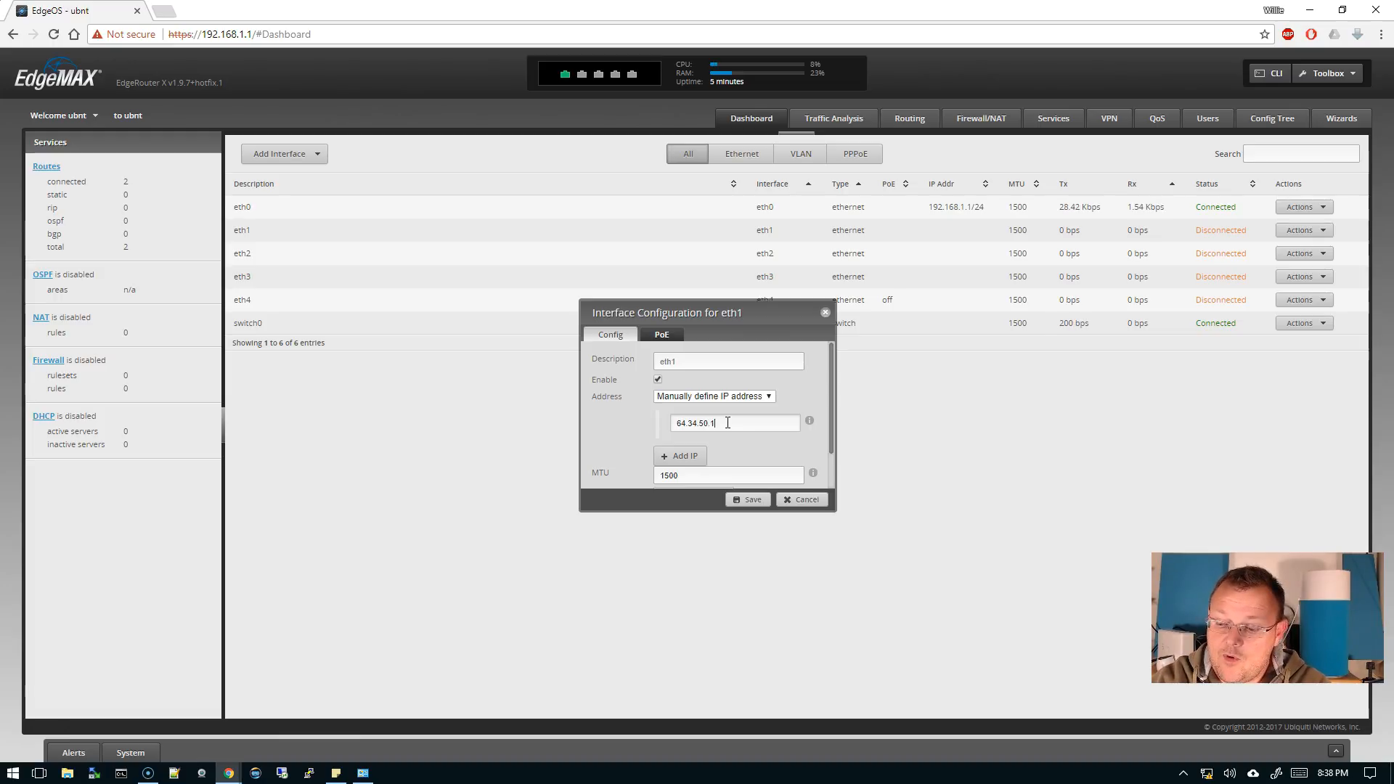
pyautogui.write('/24')
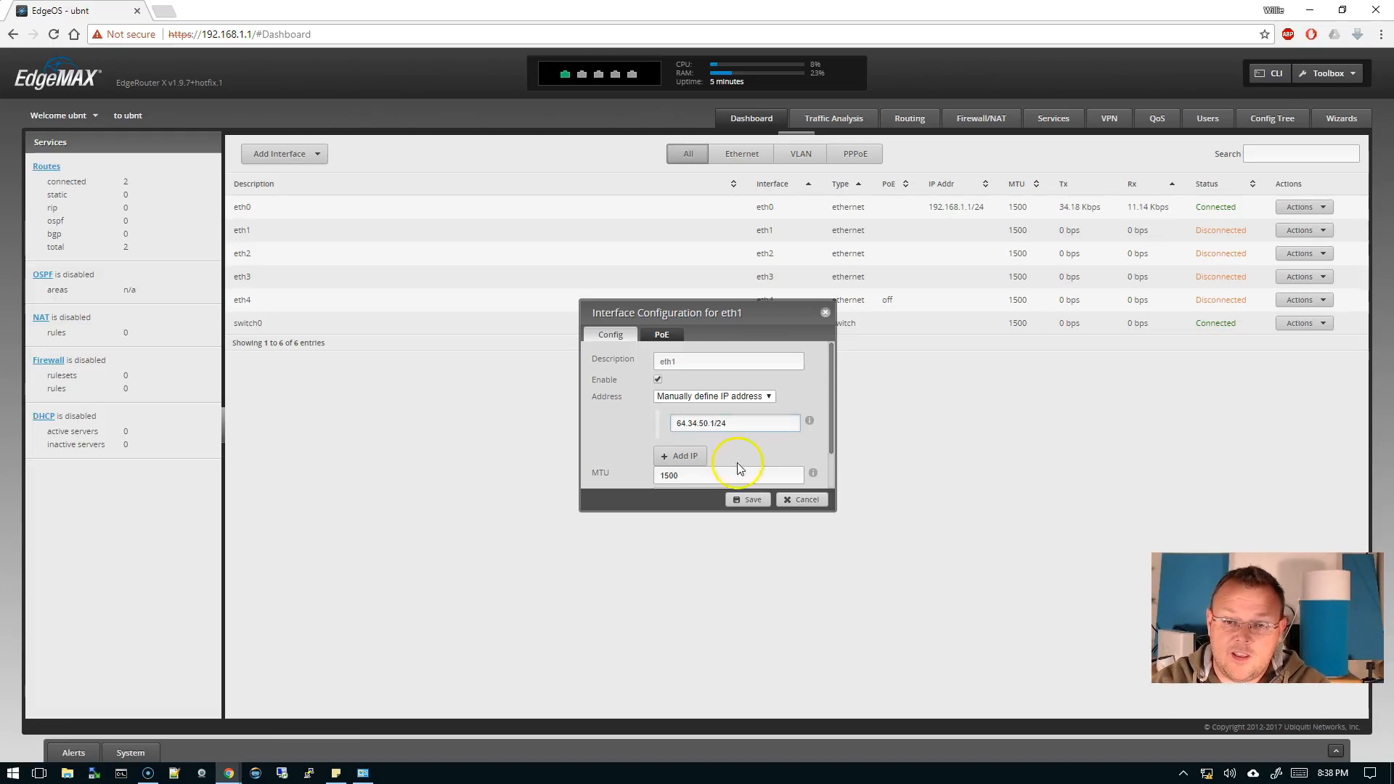
pyautogui.click(746, 498)
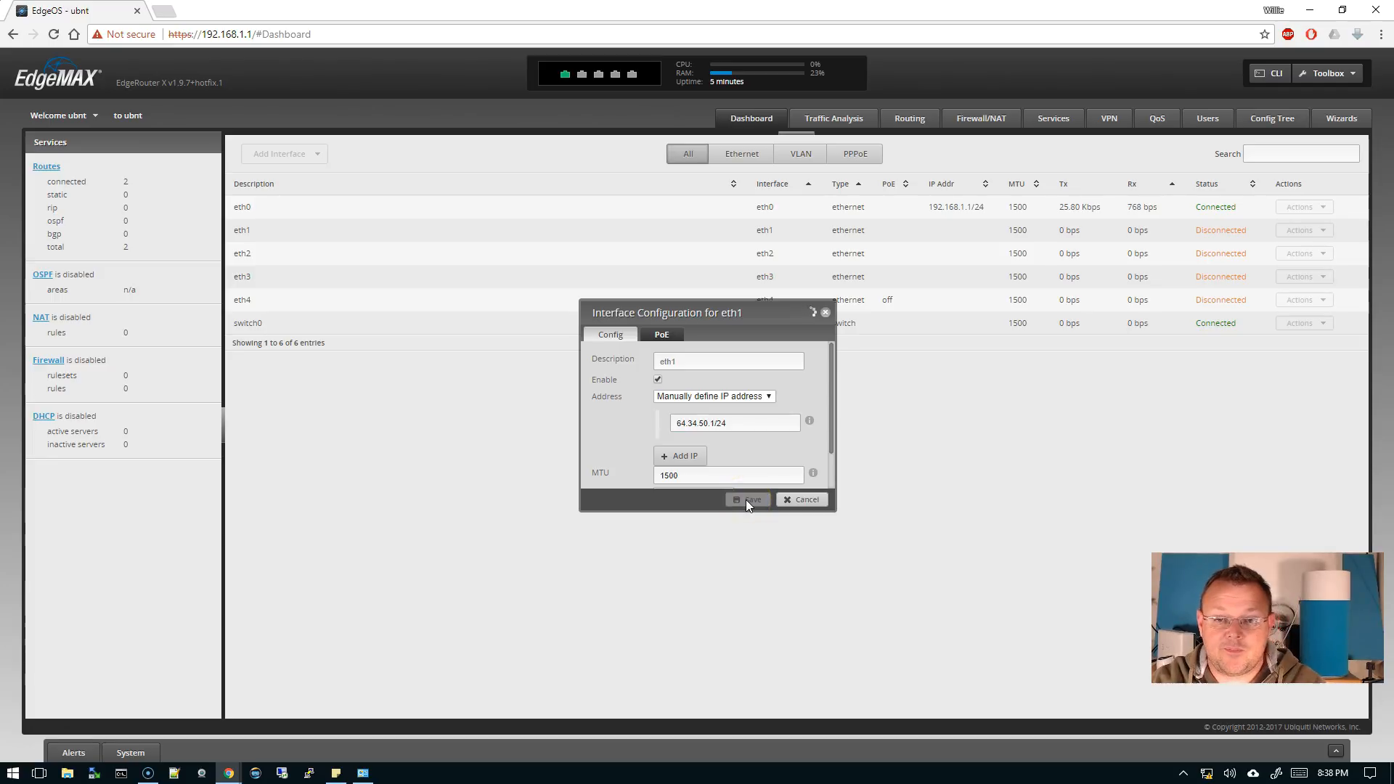
pyautogui.click(745, 498)
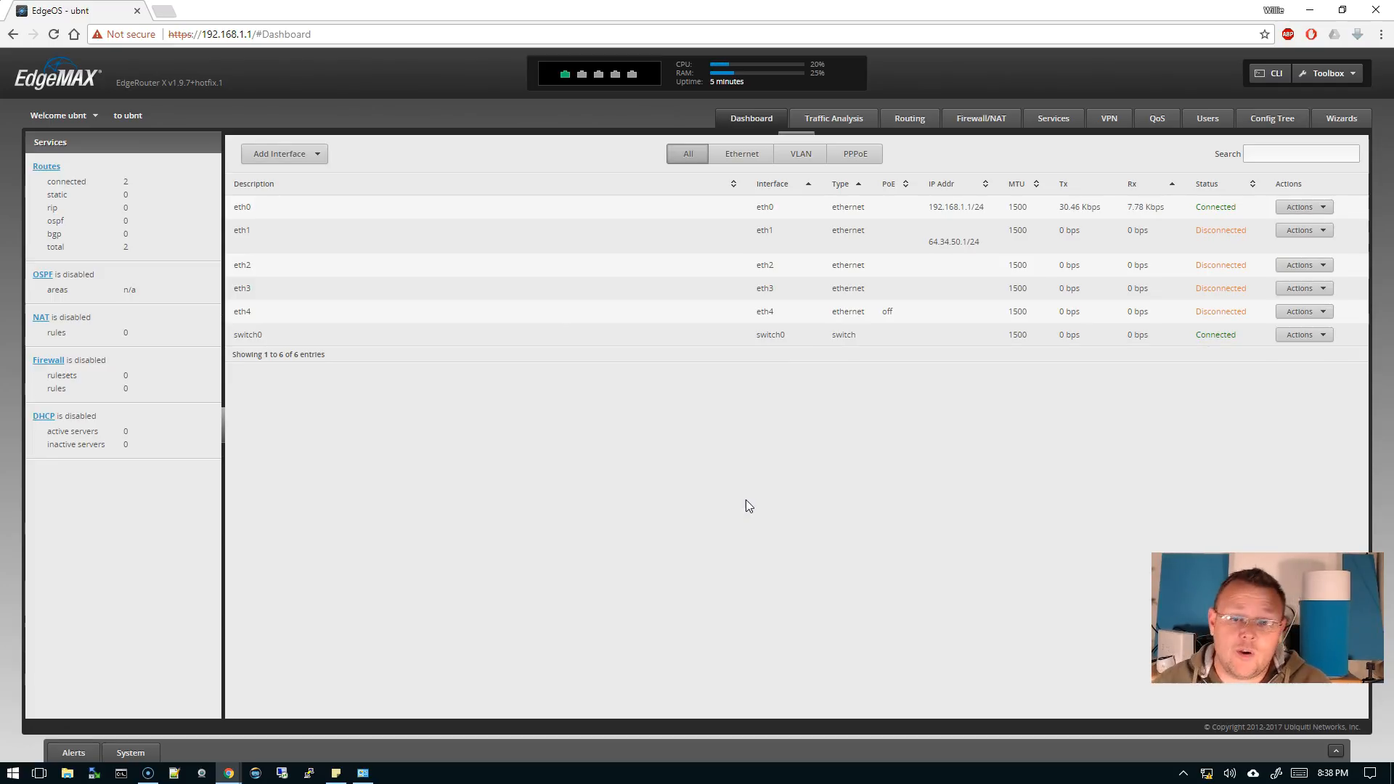
pyautogui.moveTo(948, 268)
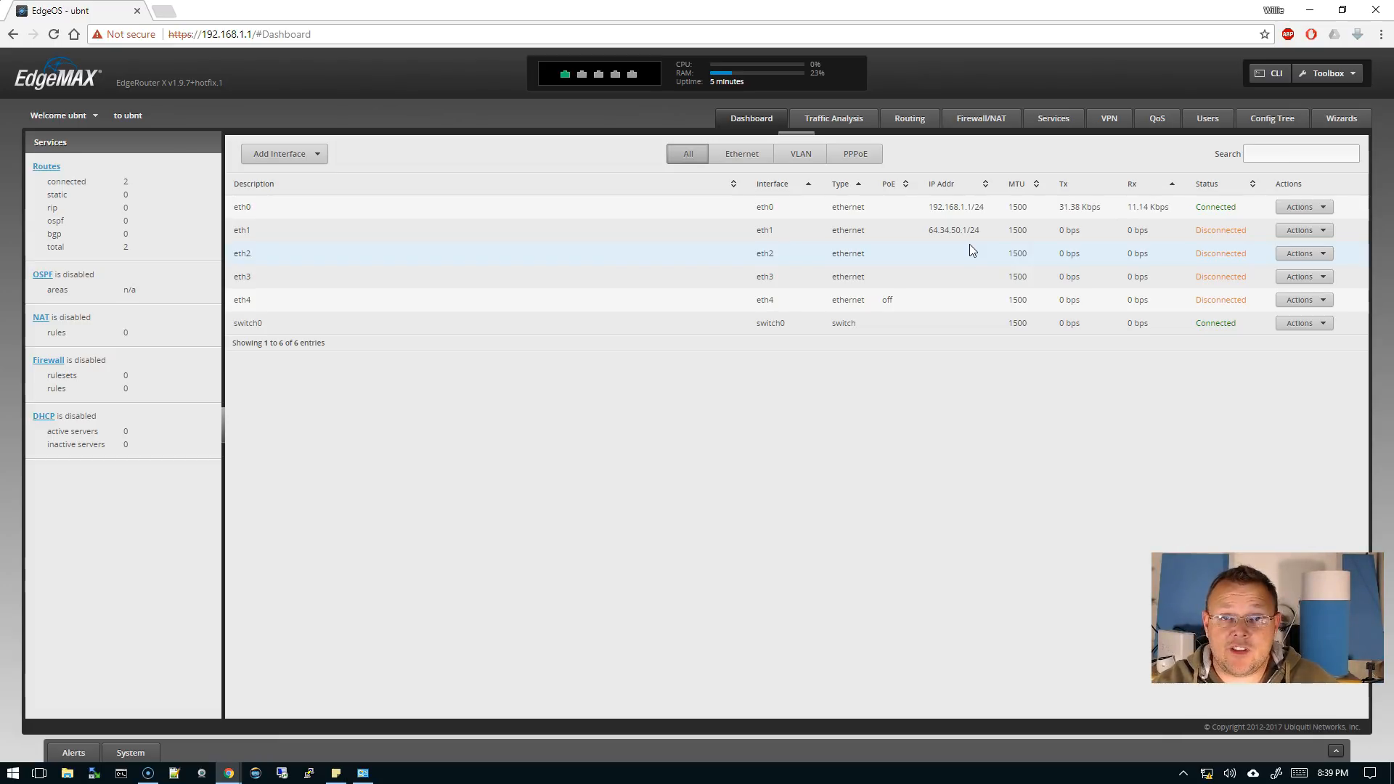
pyautogui.moveTo(1044, 222)
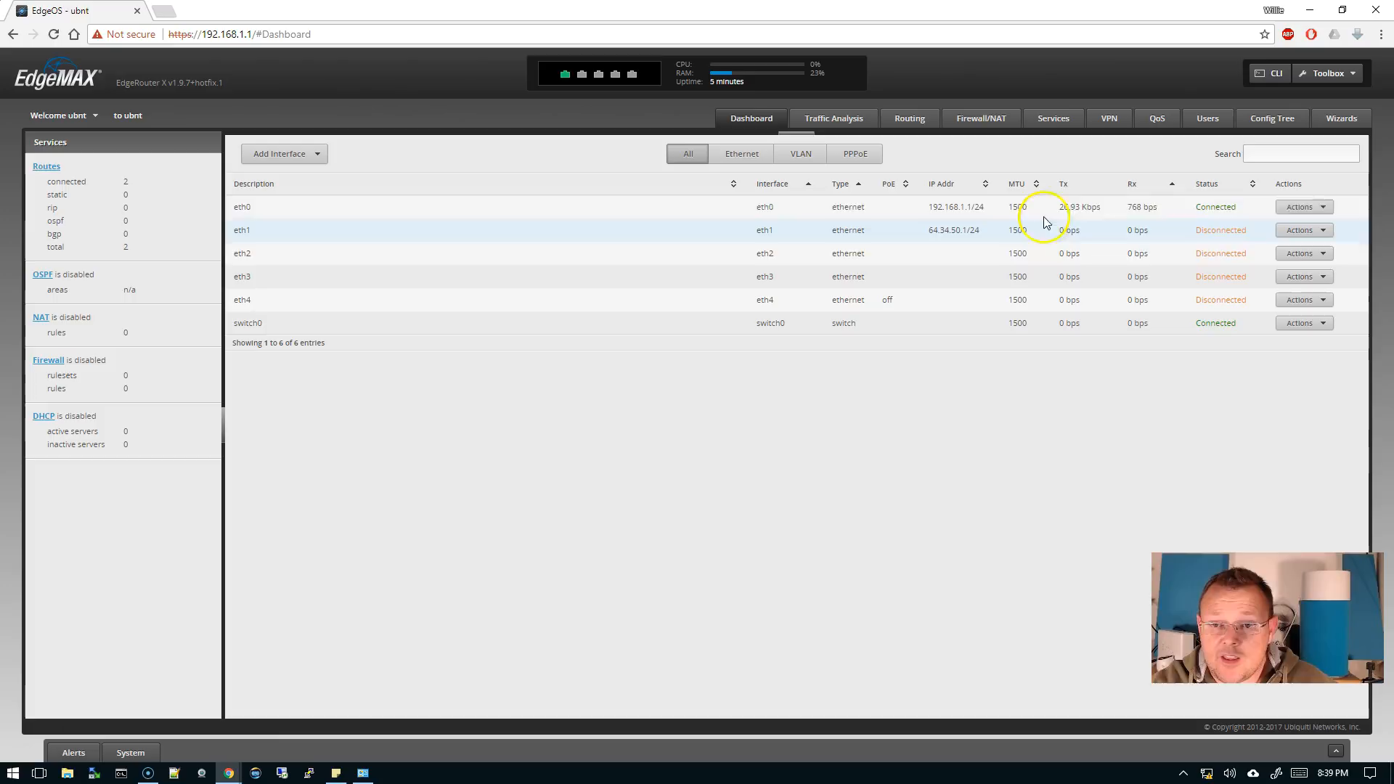
# Manually define eth2's address as 8.8.8.1/24 and save it.
pyautogui.click(1298, 253)
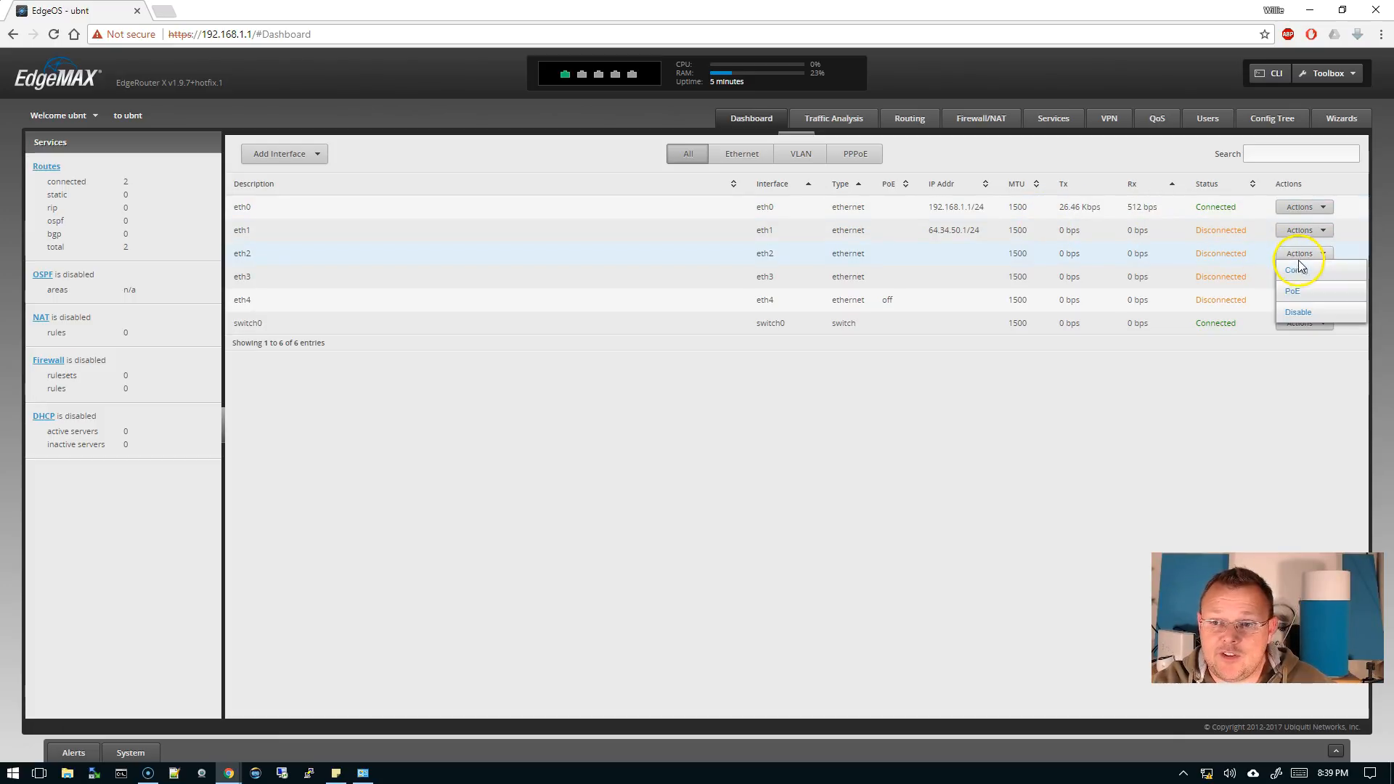
pyautogui.click(1298, 270)
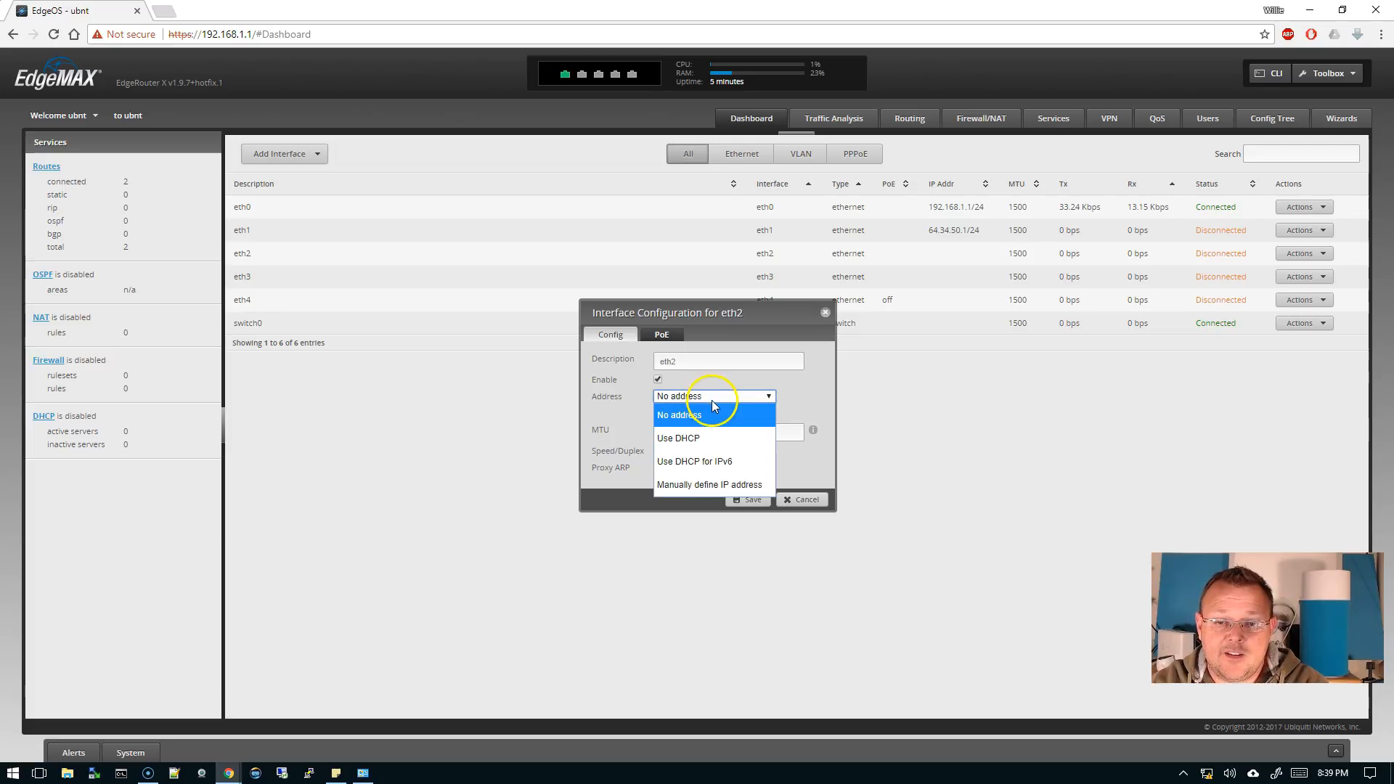
pyautogui.click(710, 485)
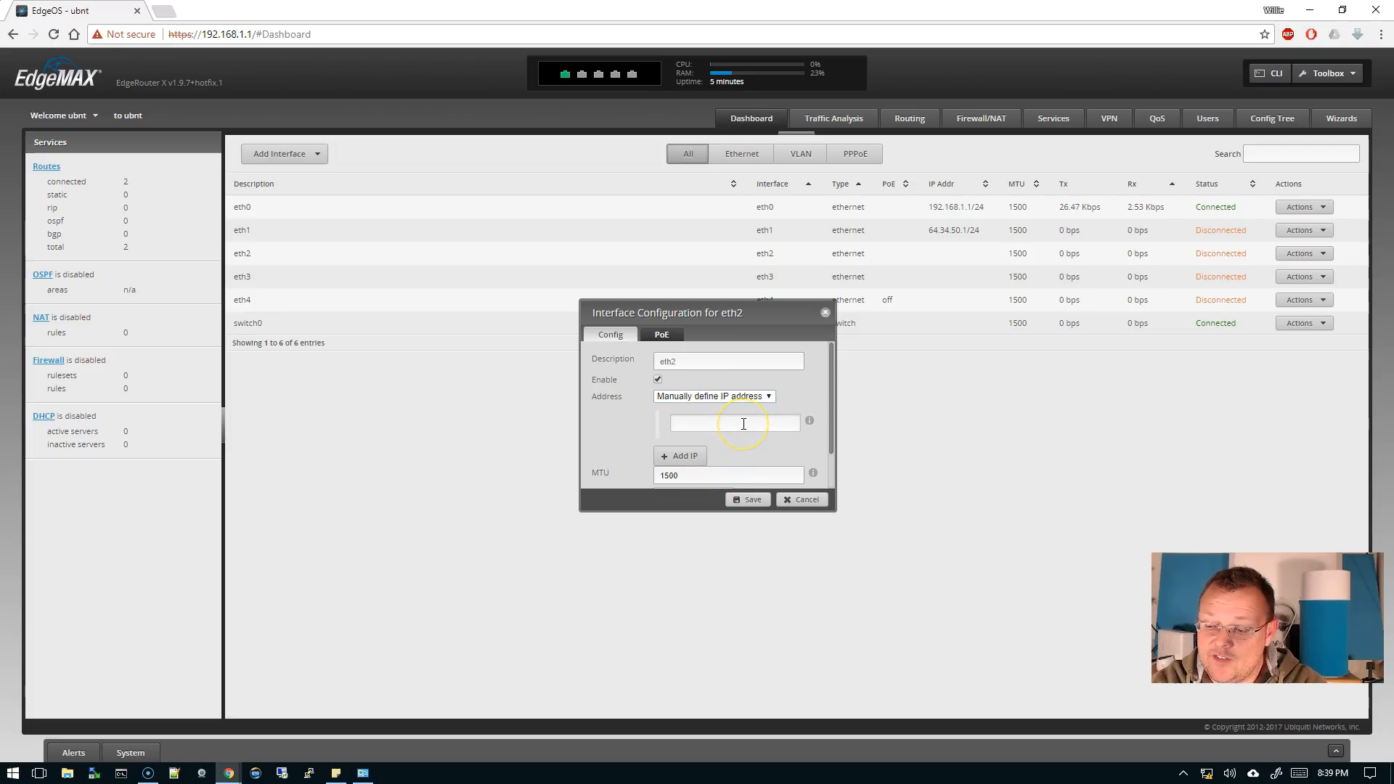
pyautogui.write('8')
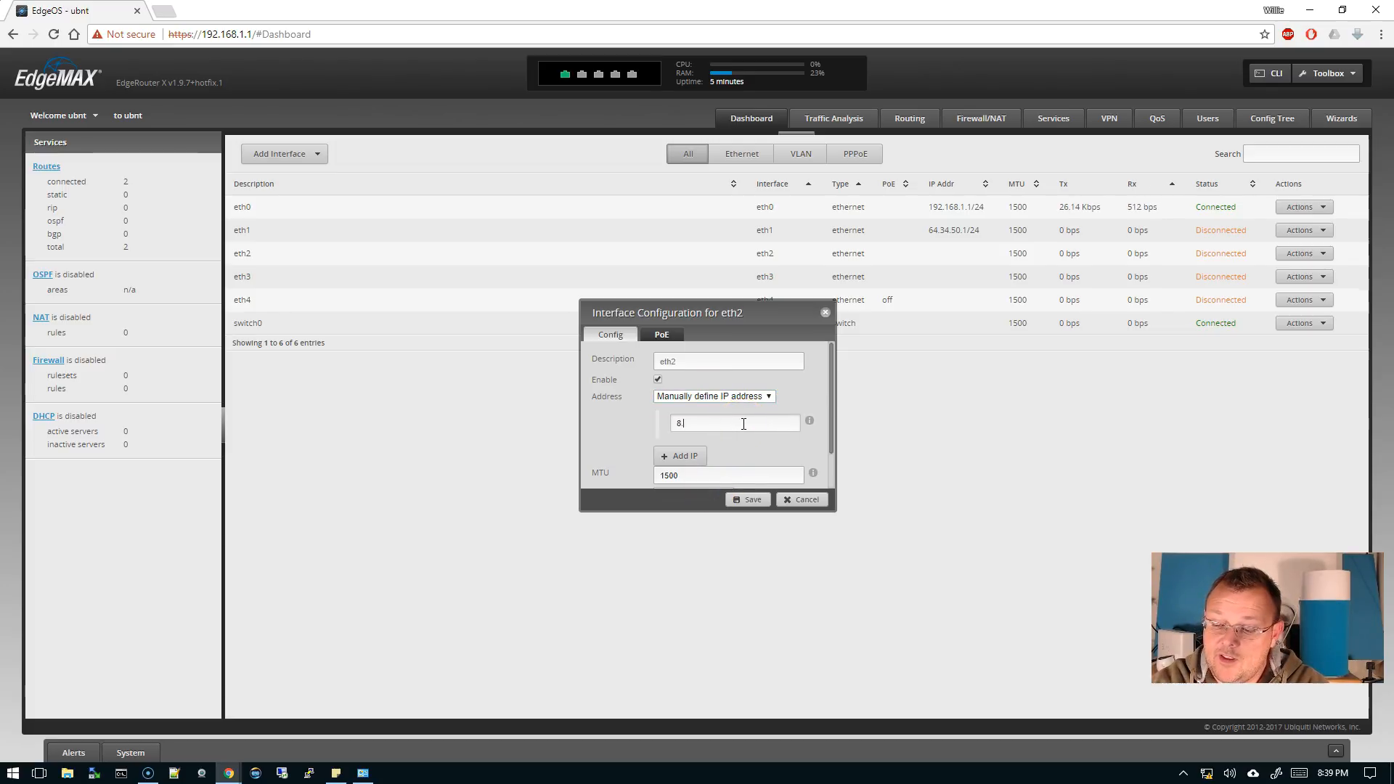
pyautogui.write('.8.8.')
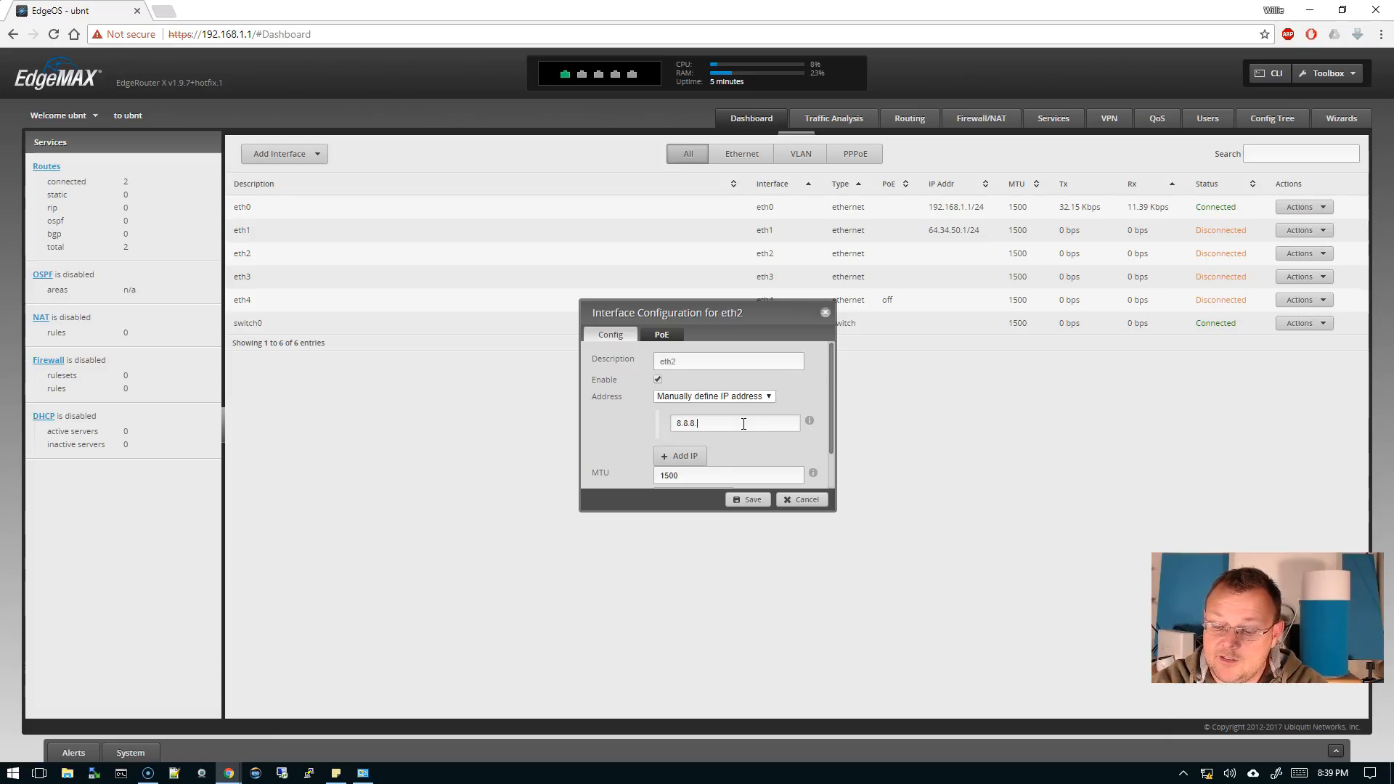
pyautogui.write('1/24')
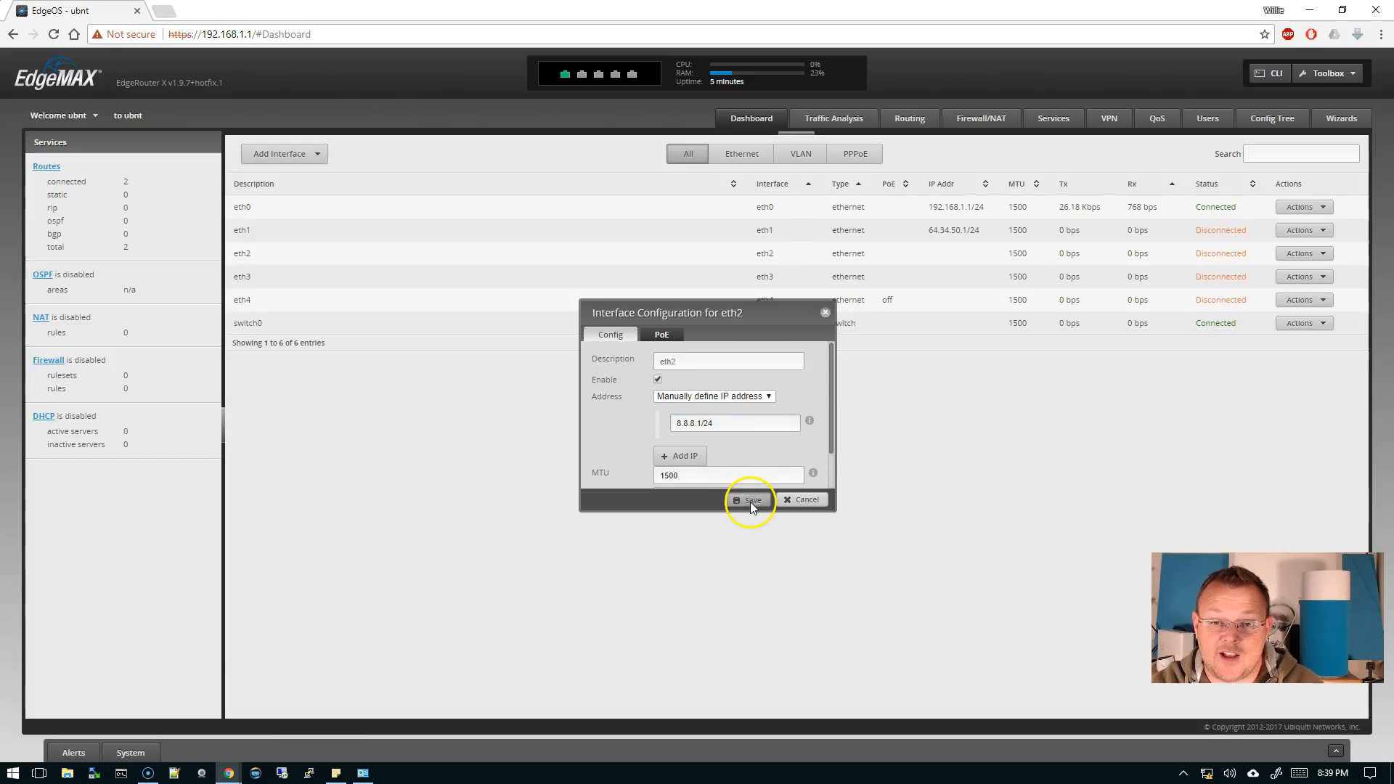
pyautogui.click(749, 498)
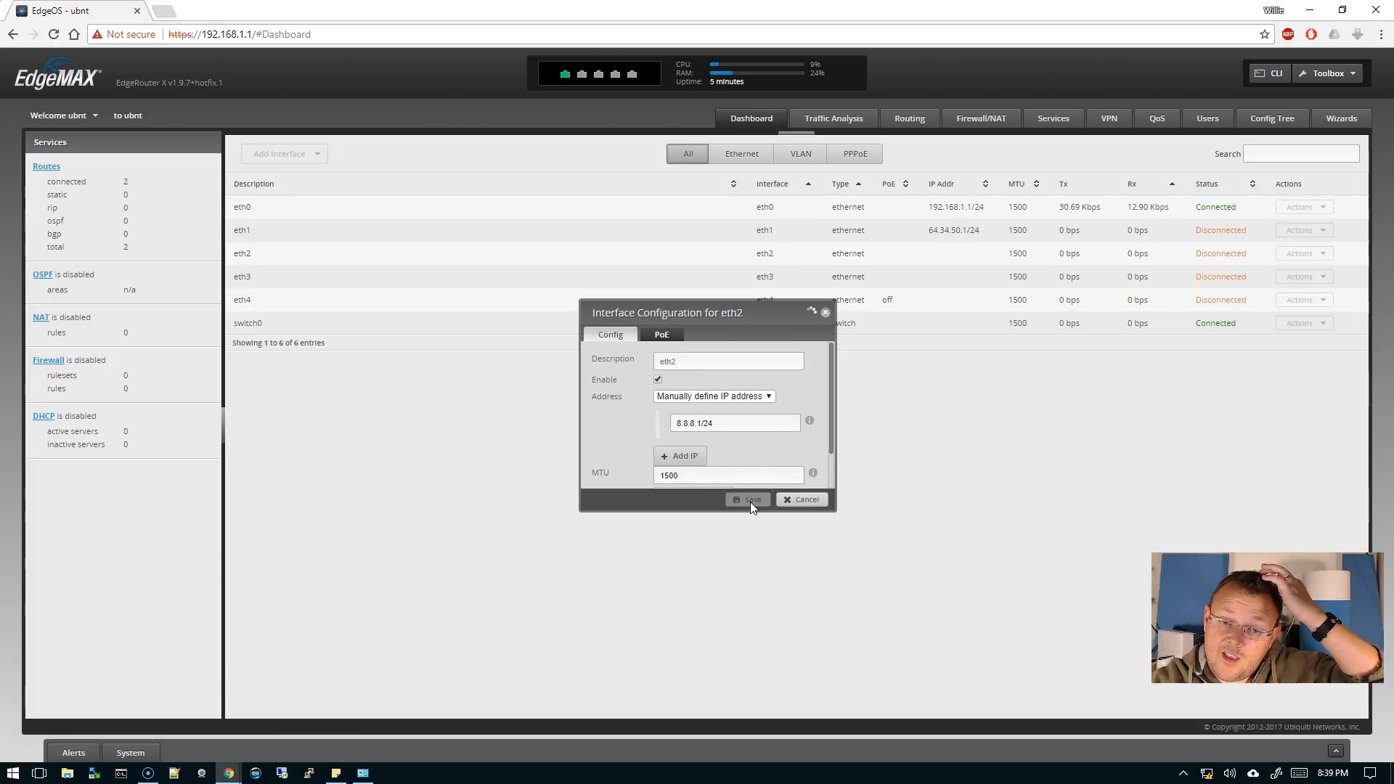
pyautogui.click(746, 498)
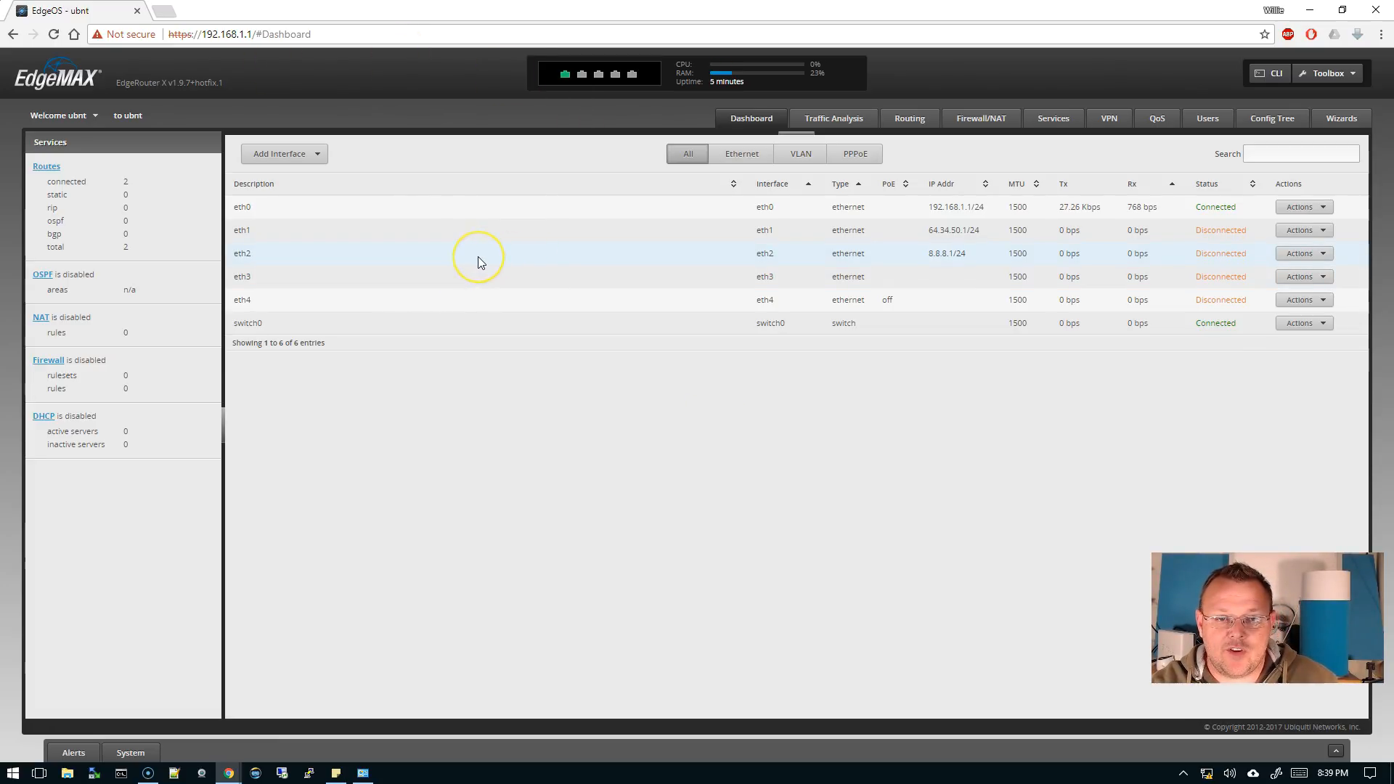
pyautogui.moveTo(277, 258)
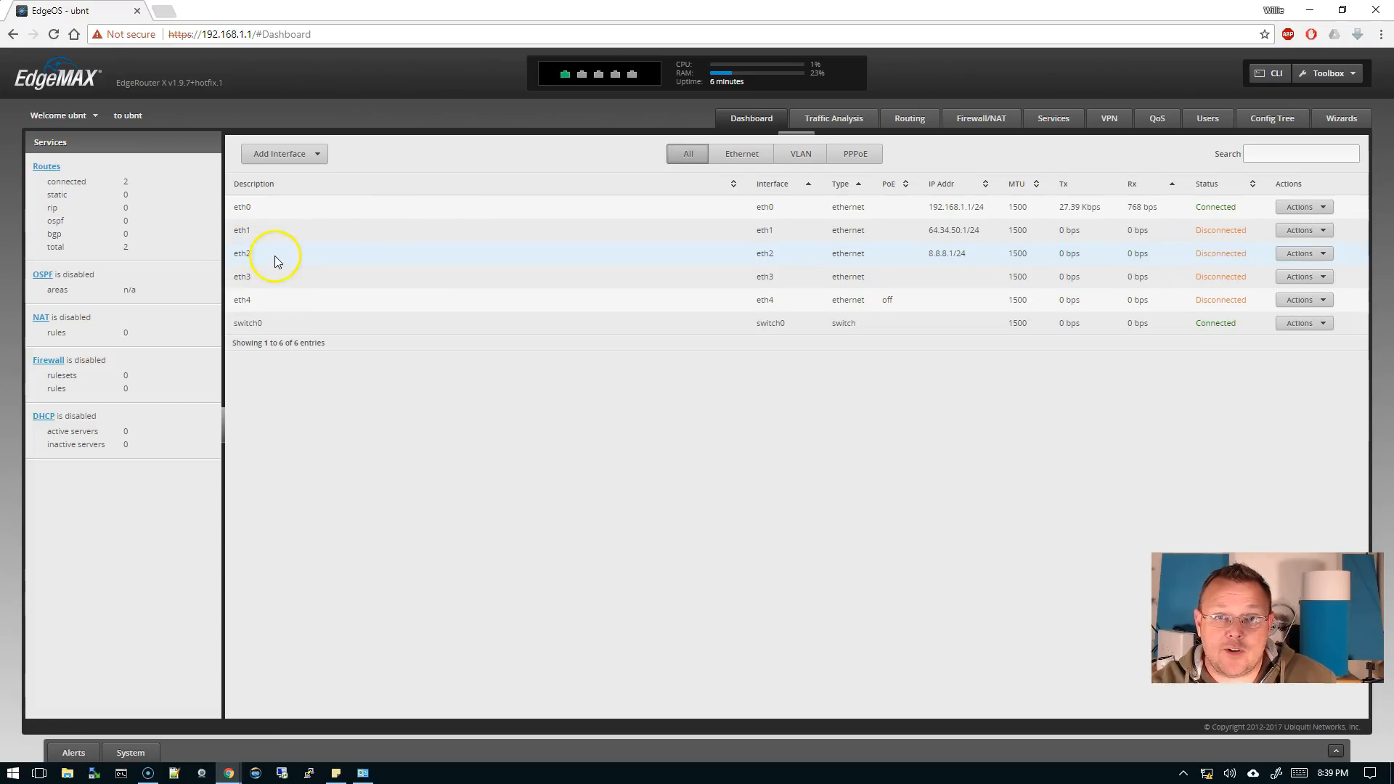
pyautogui.moveTo(618, 446)
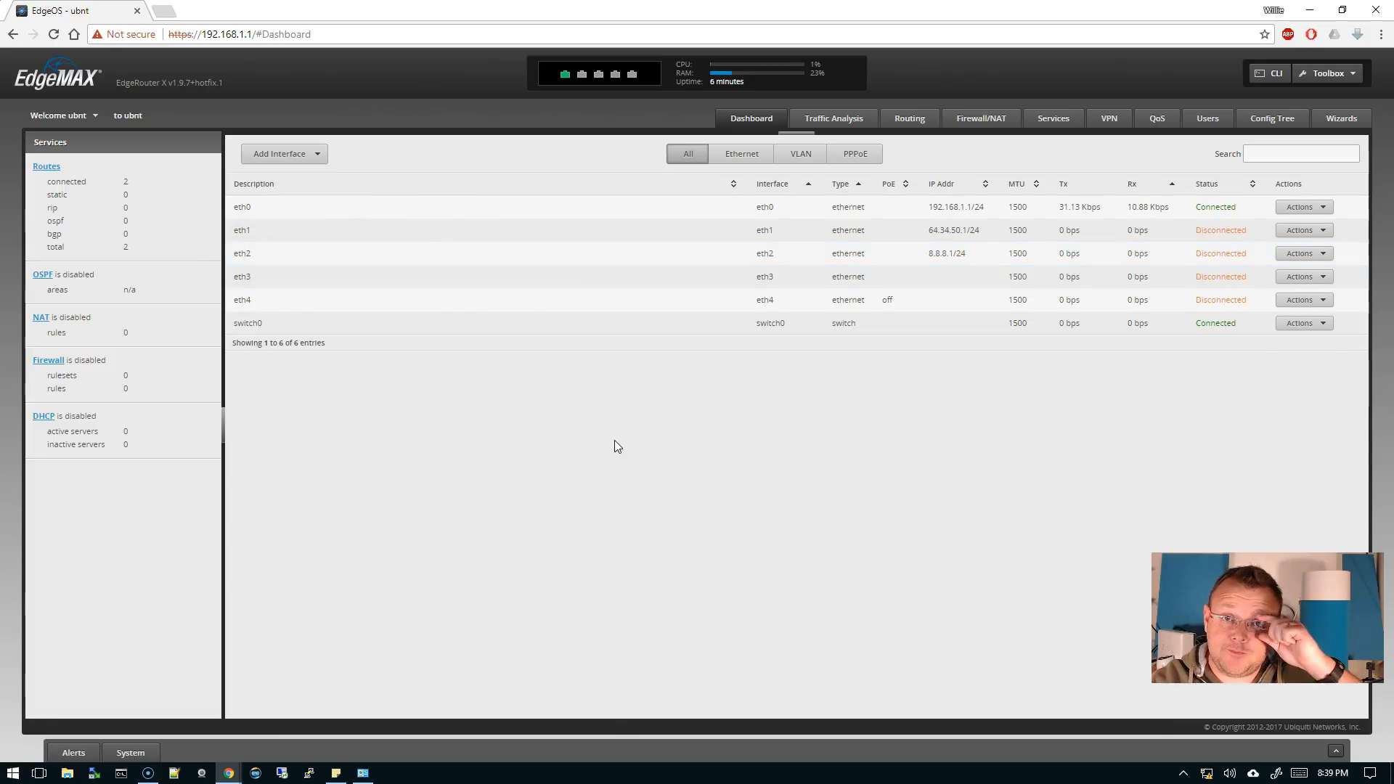
pyautogui.moveTo(796, 311)
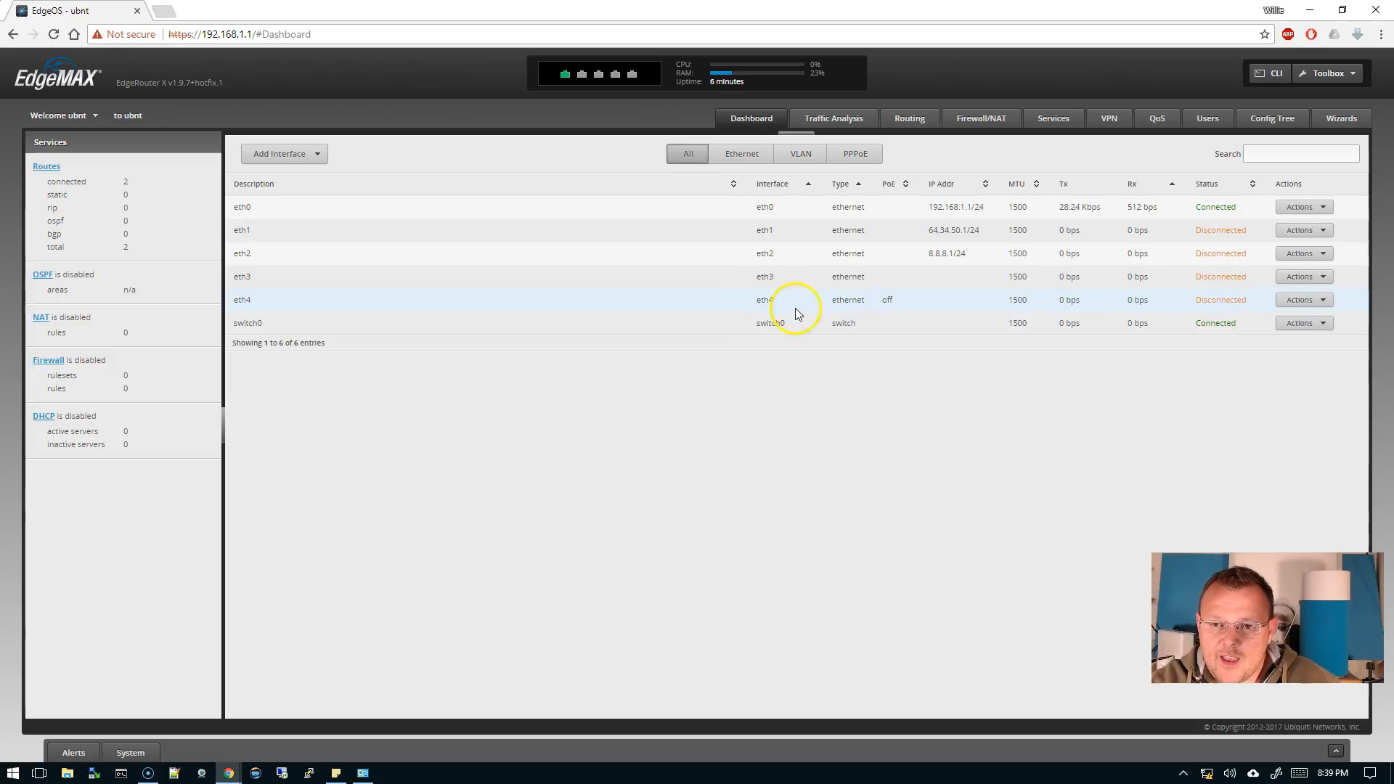
pyautogui.moveTo(740, 366)
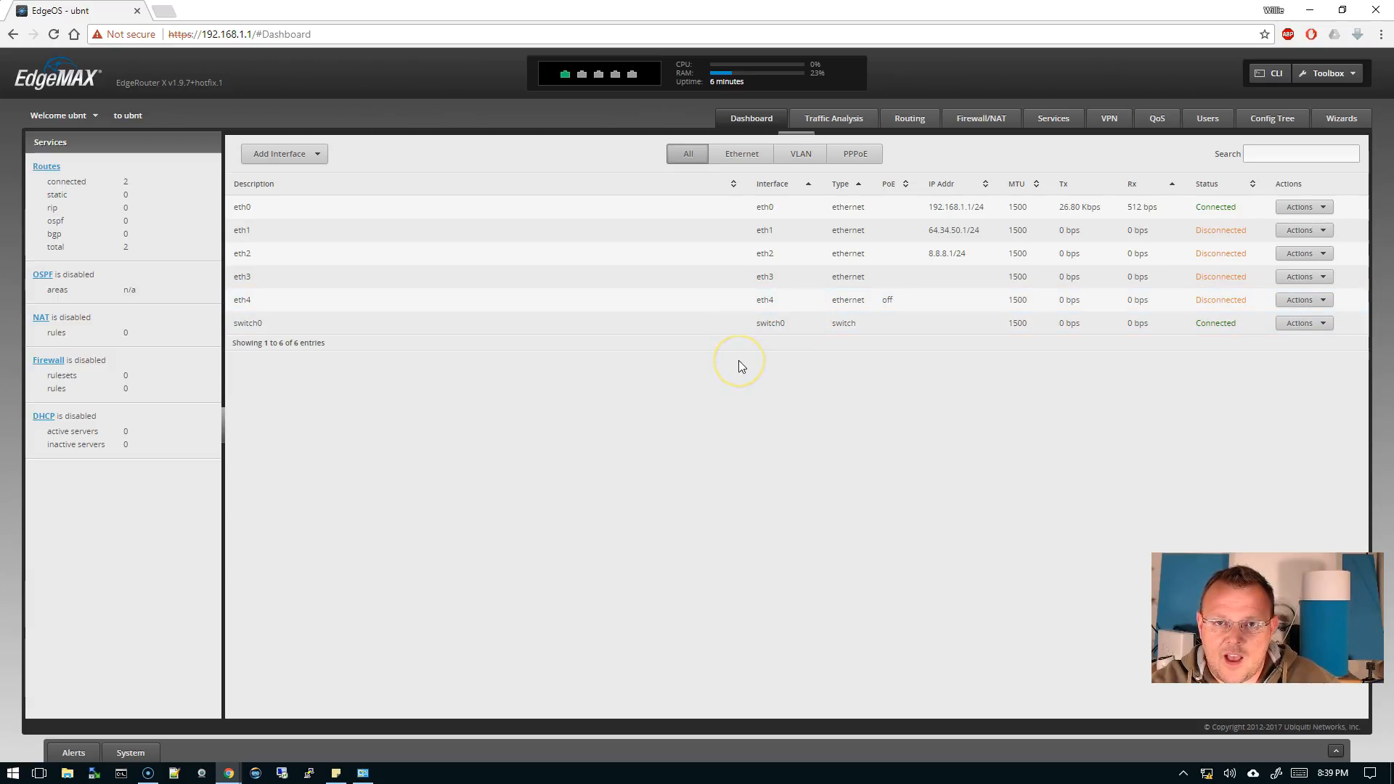
pyautogui.moveTo(164, 635)
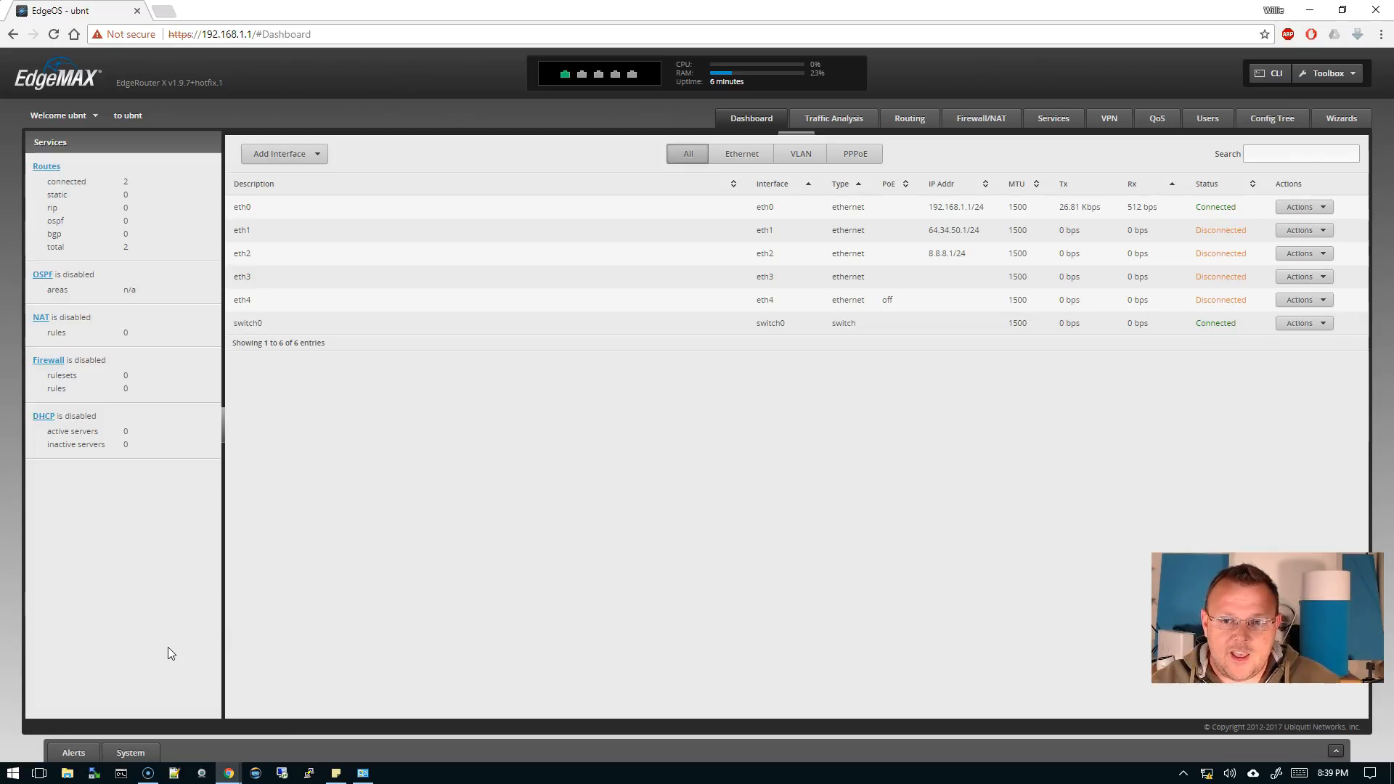
pyautogui.moveTo(922, 673)
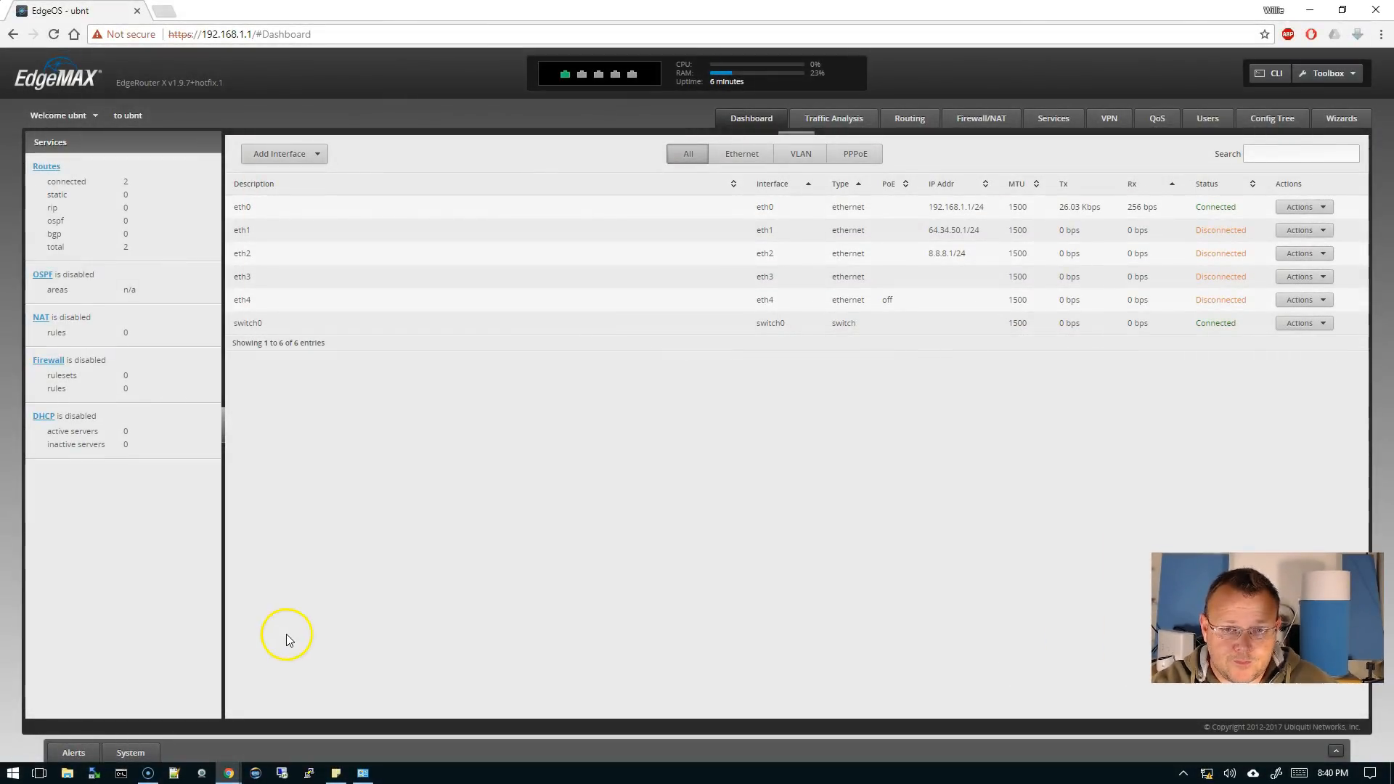
pyautogui.moveTo(929, 252)
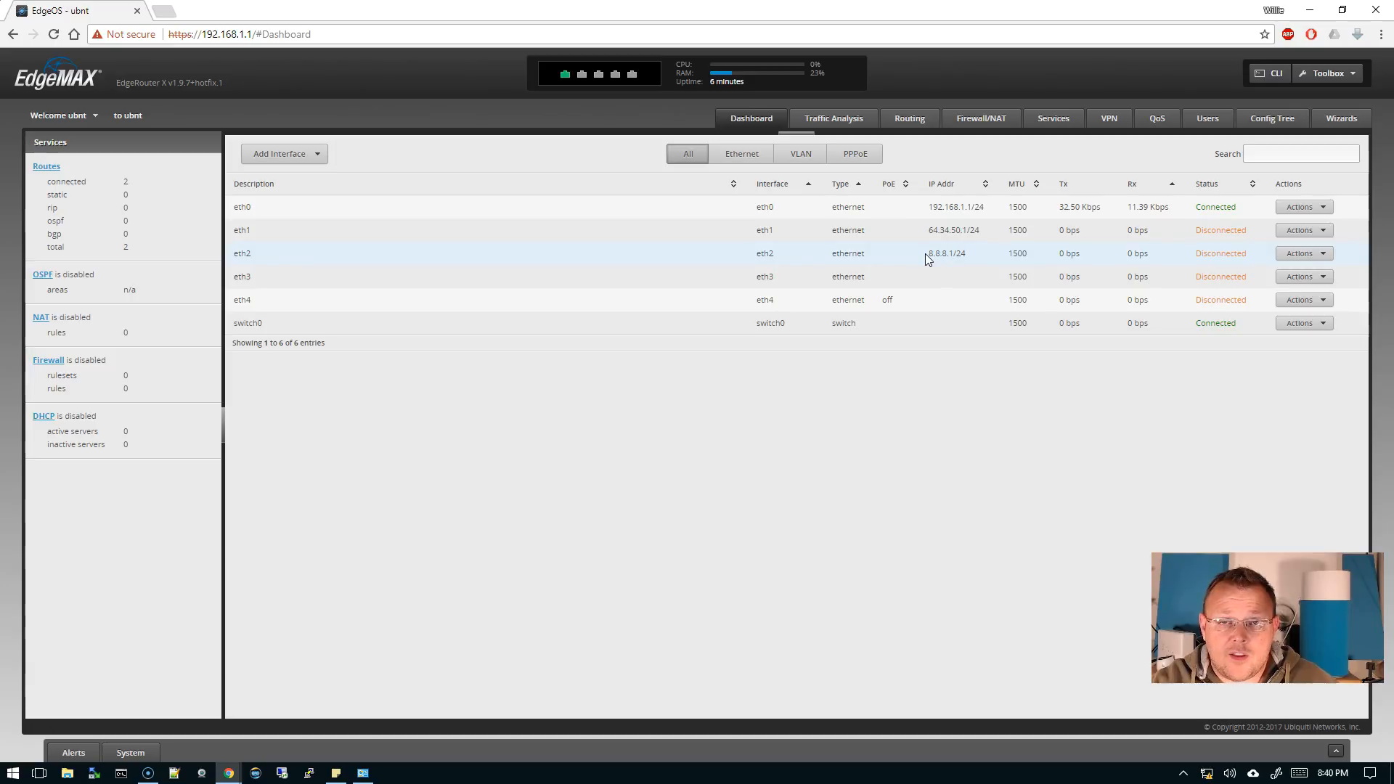
pyautogui.moveTo(953, 276)
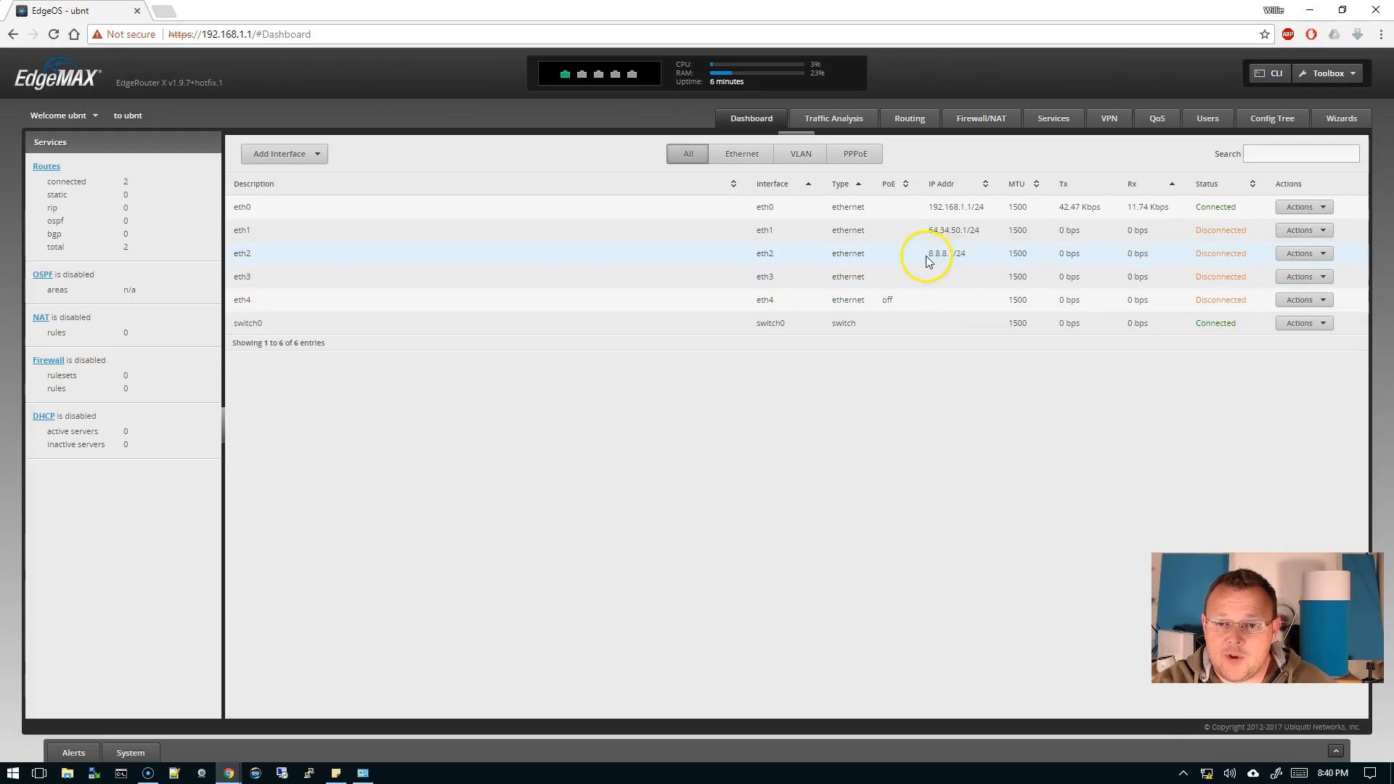
pyautogui.moveTo(947, 276)
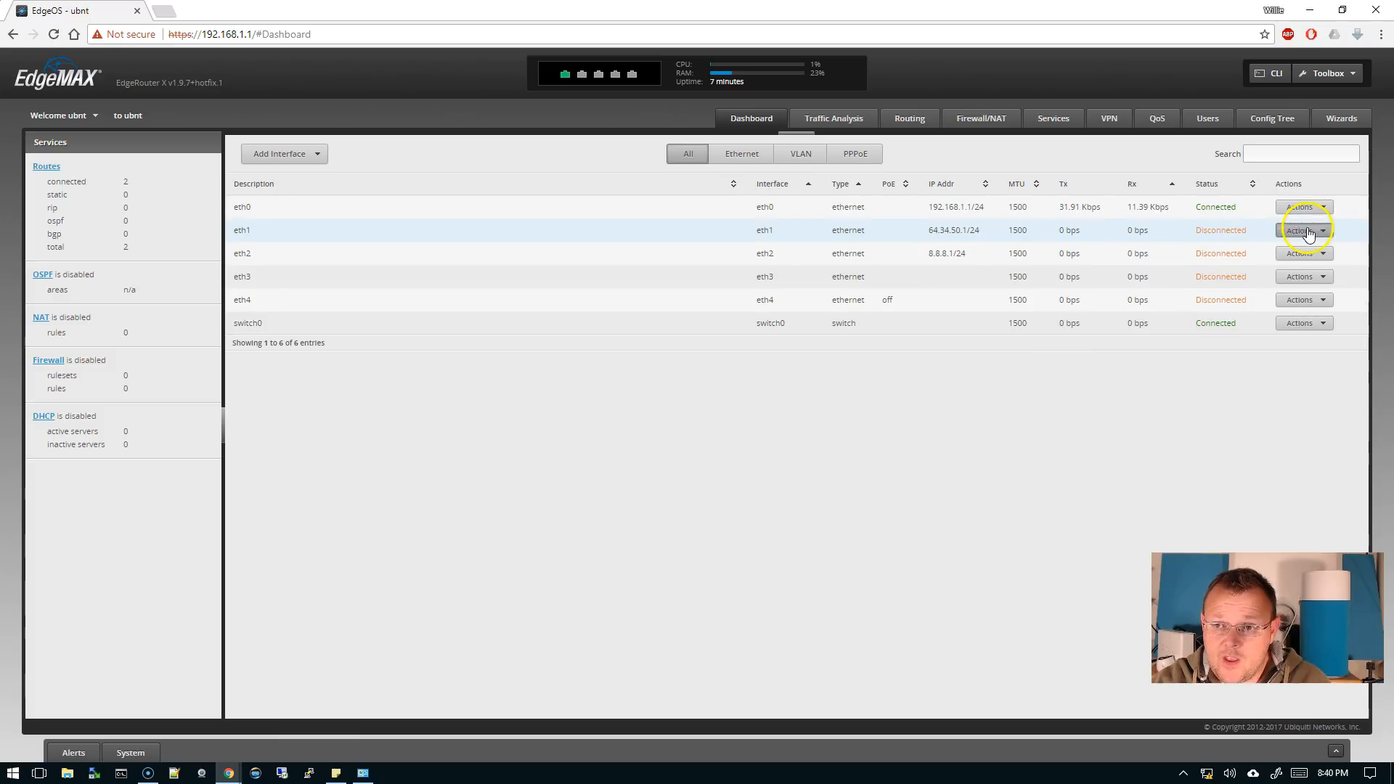
# Change eth1's address prefix to /30 so it reads 64.34.50.1/30 and save.
pyautogui.click(1298, 230)
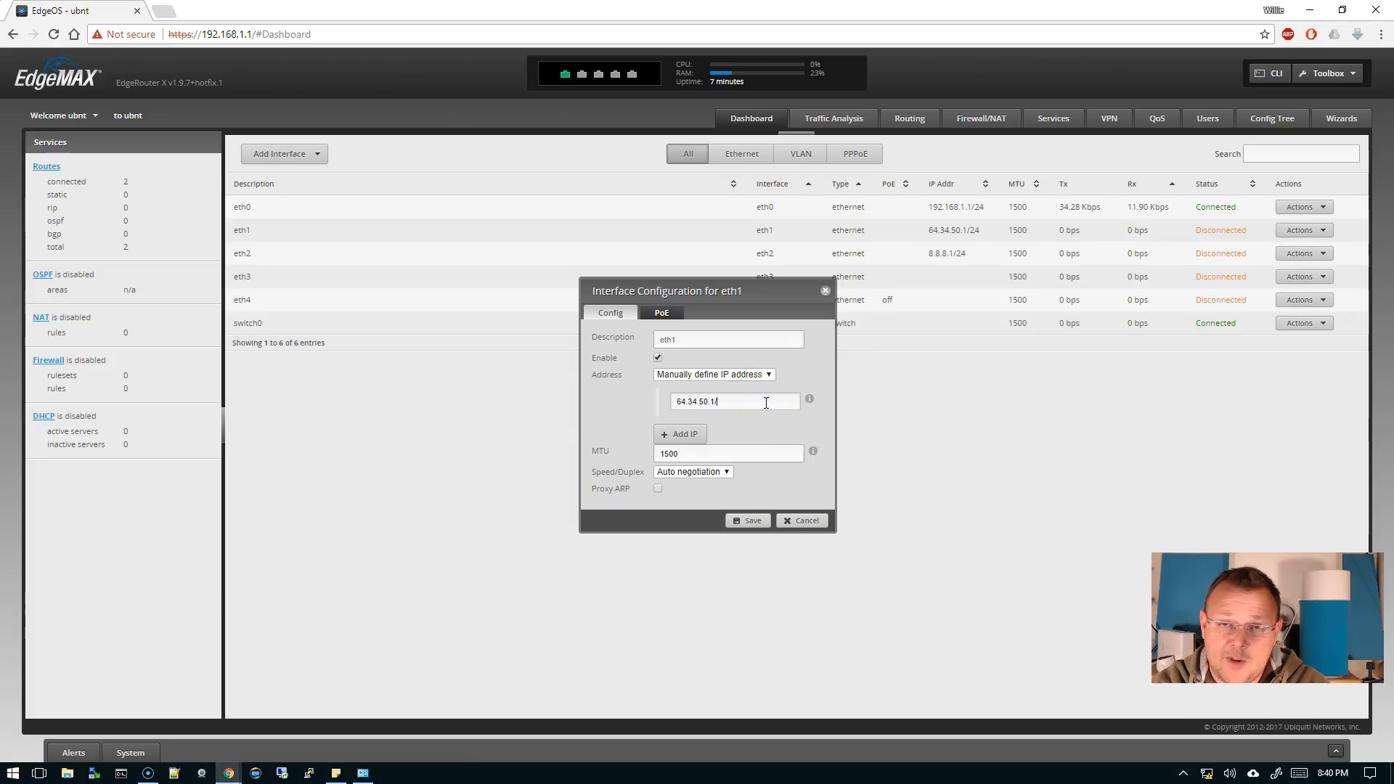
pyautogui.write('/')
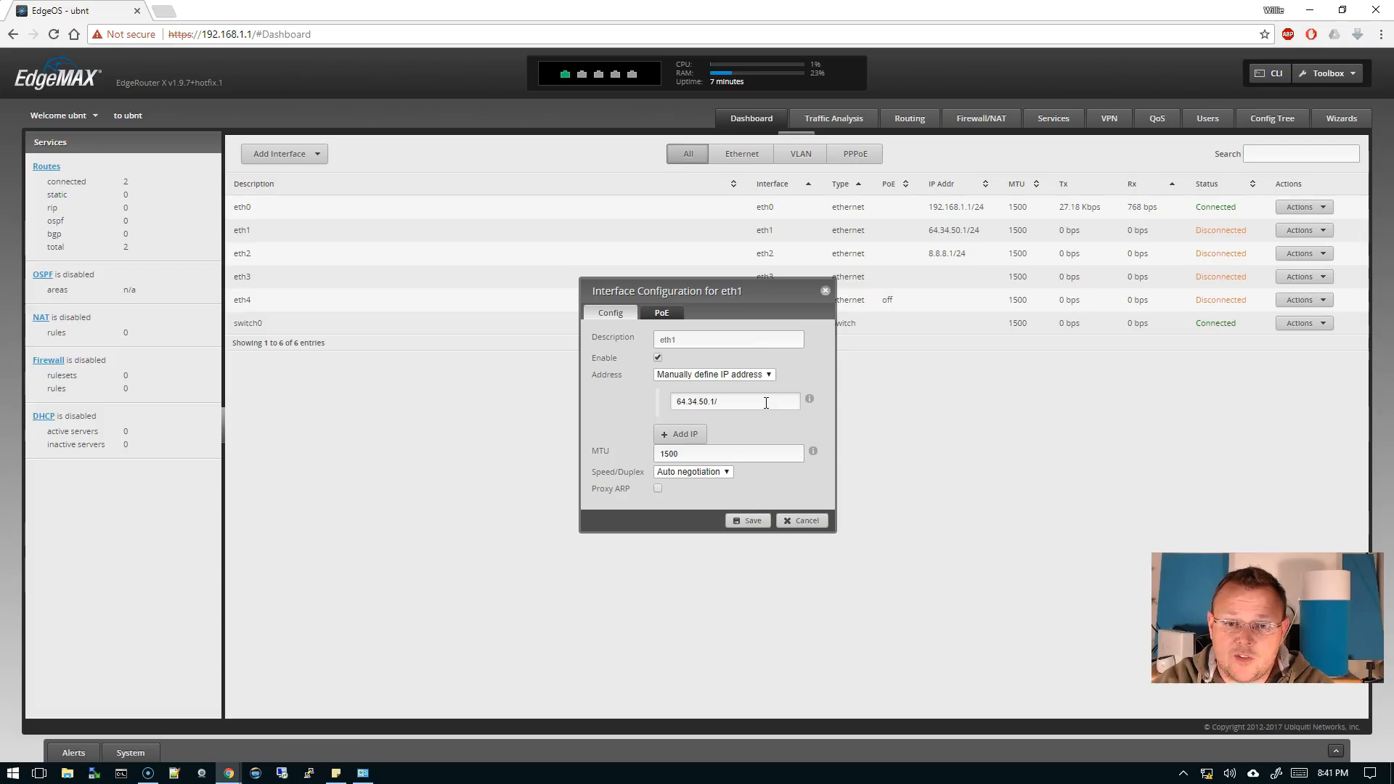
pyautogui.write('30')
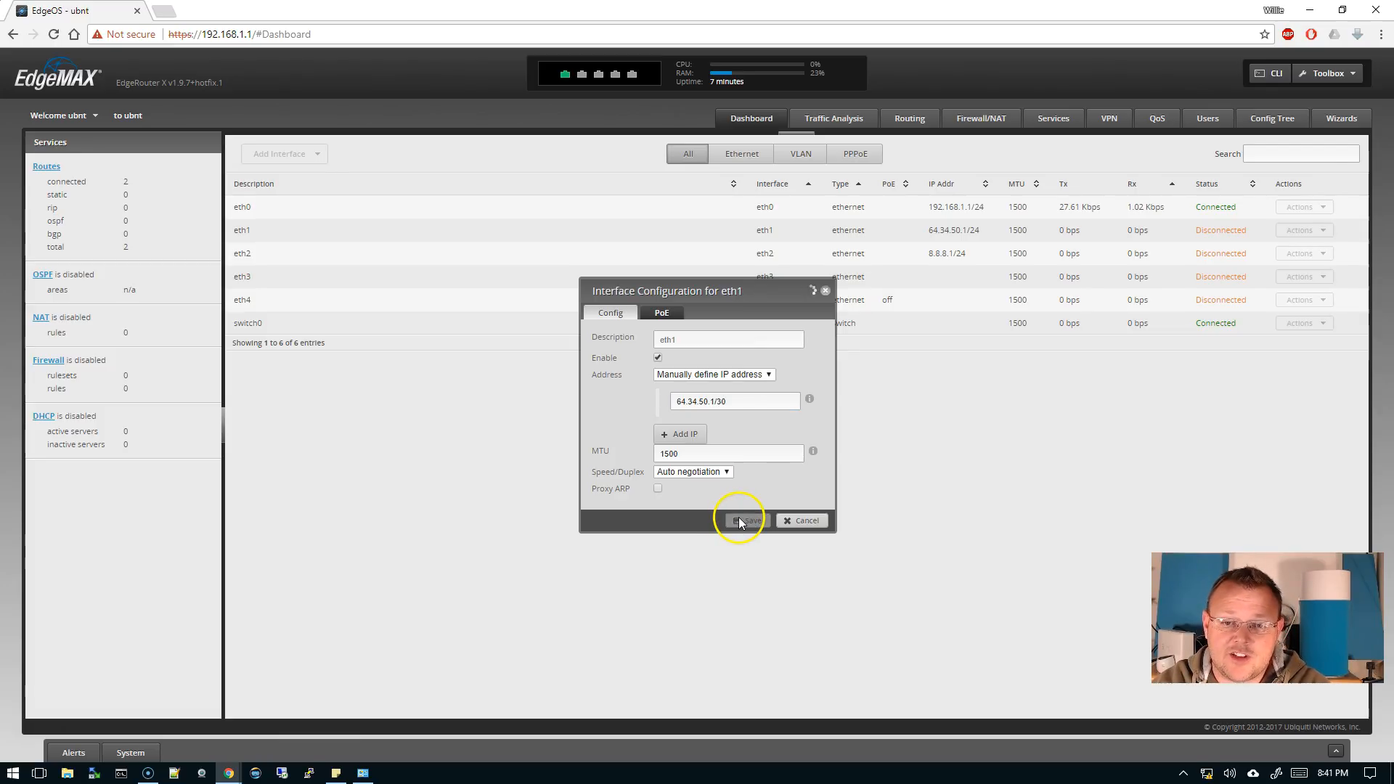
pyautogui.moveTo(989, 305)
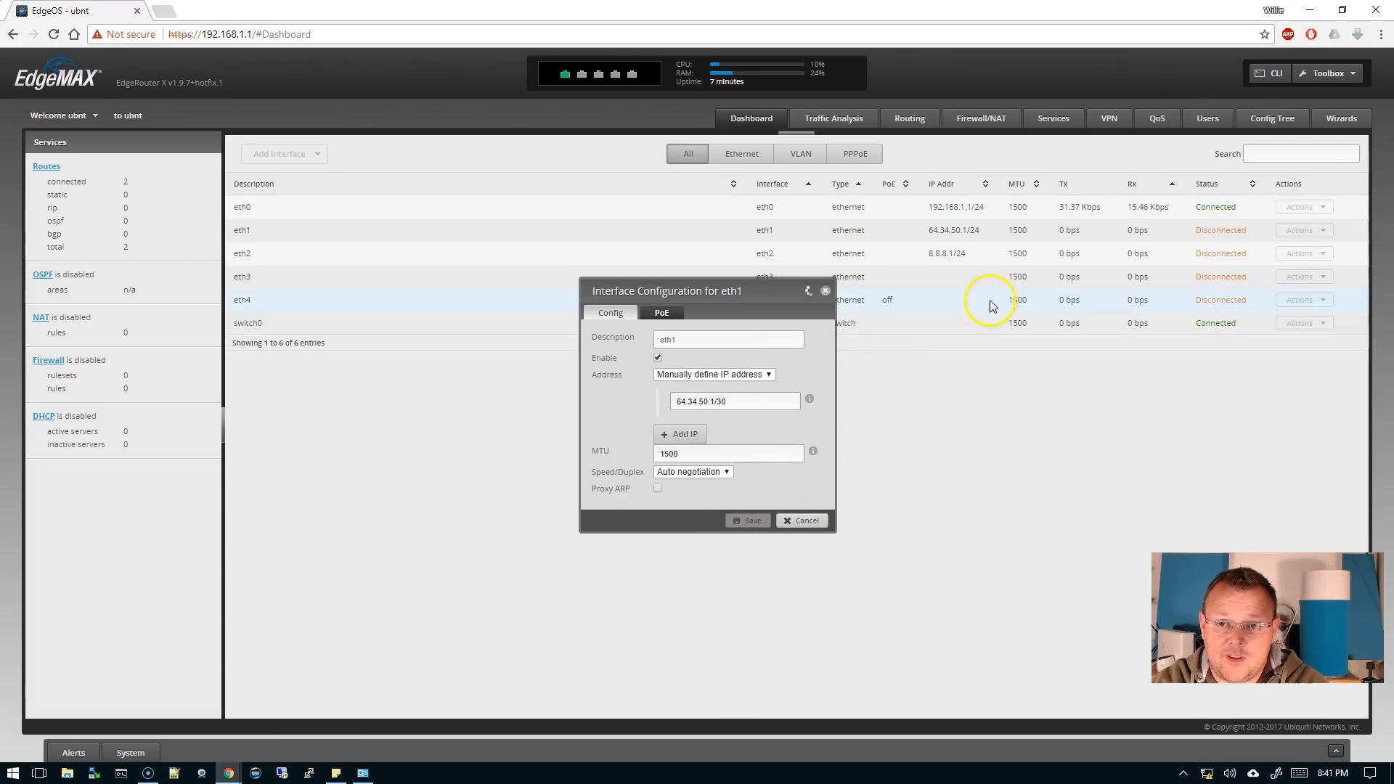
pyautogui.click(800, 520)
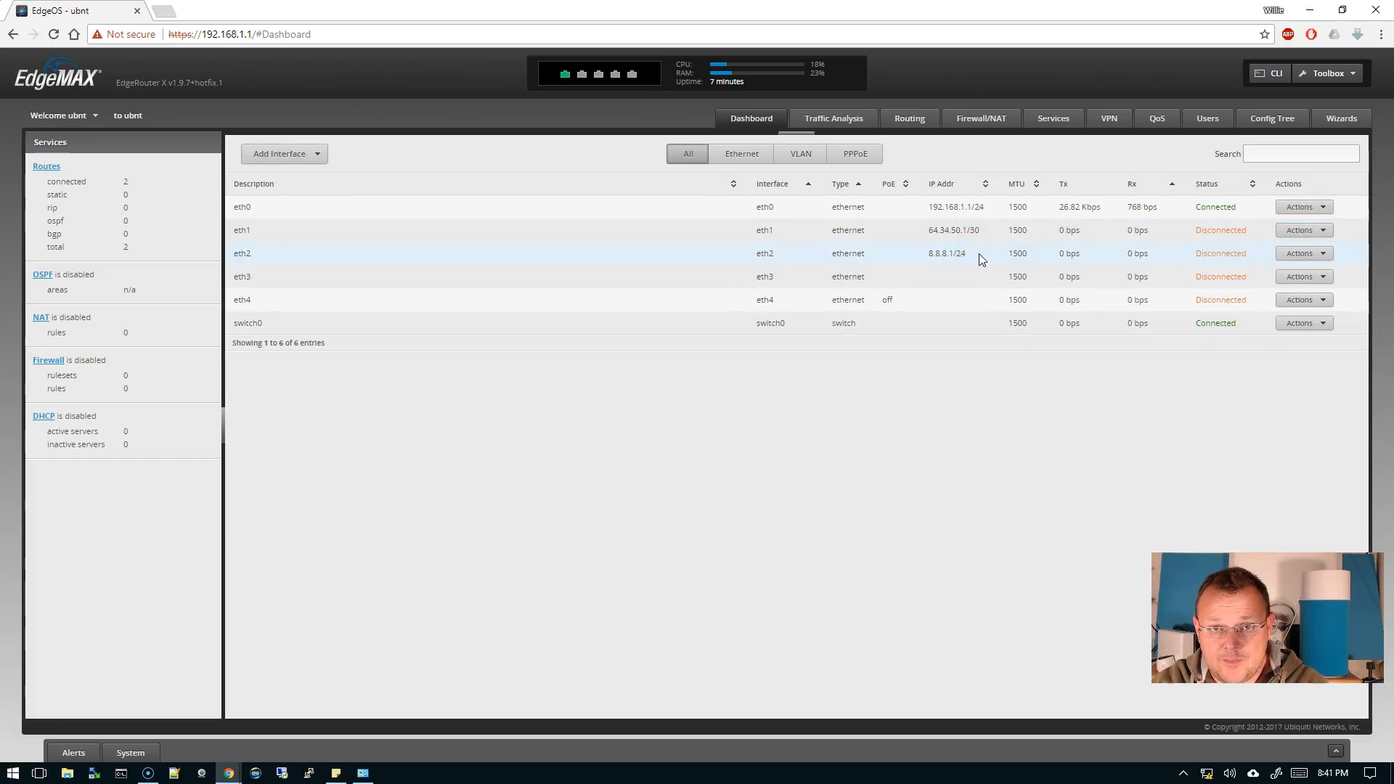
pyautogui.moveTo(975, 239)
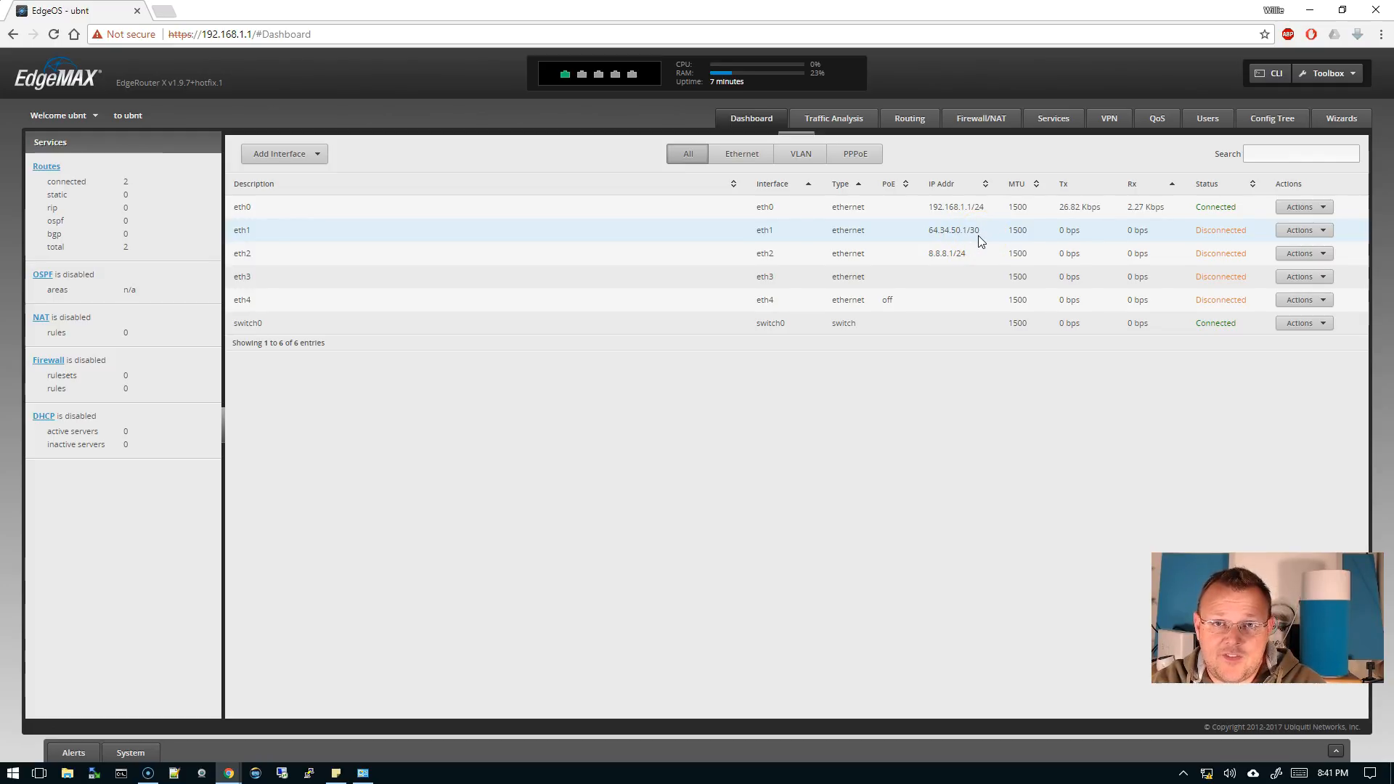
pyautogui.moveTo(1000, 253)
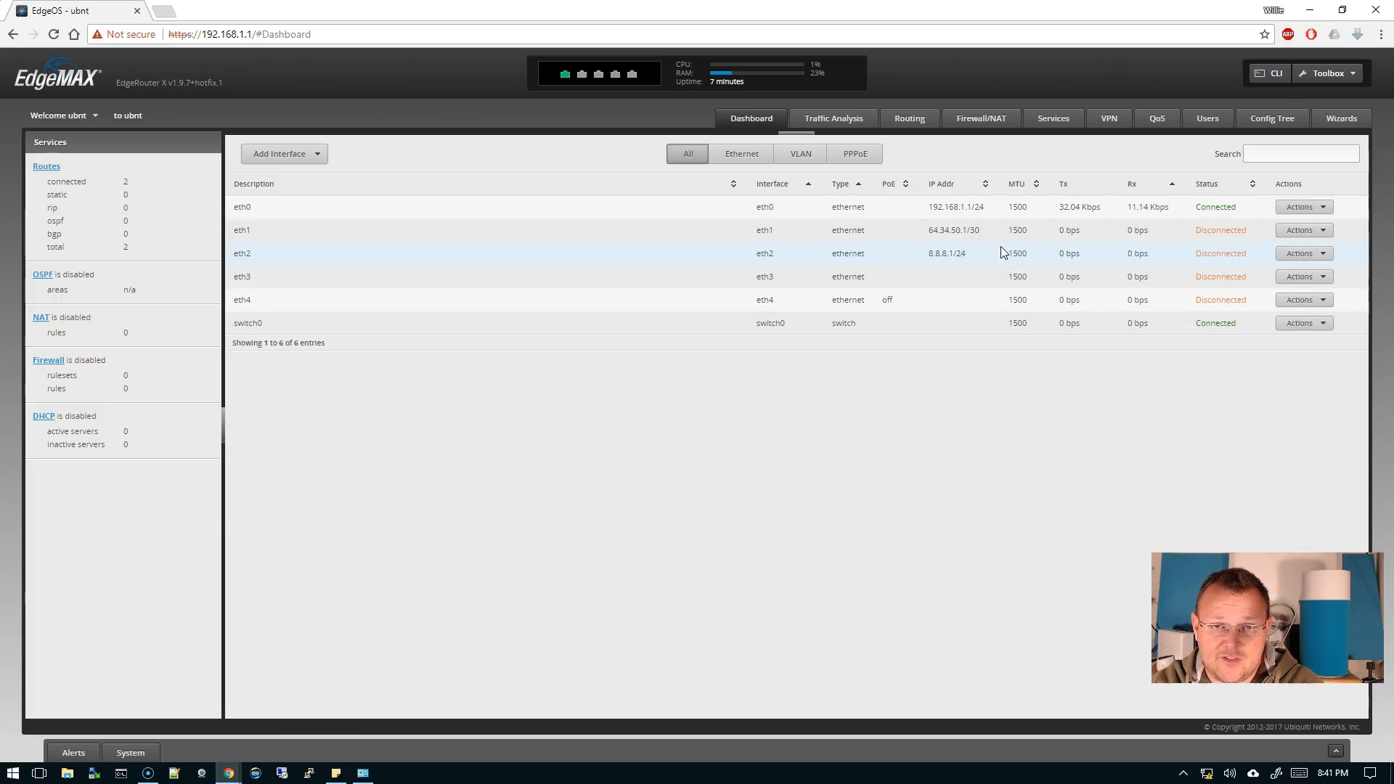
# Change eth2's address prefix to /30 so it reads 8.8.8.1/30 and save.
pyautogui.click(1304, 253)
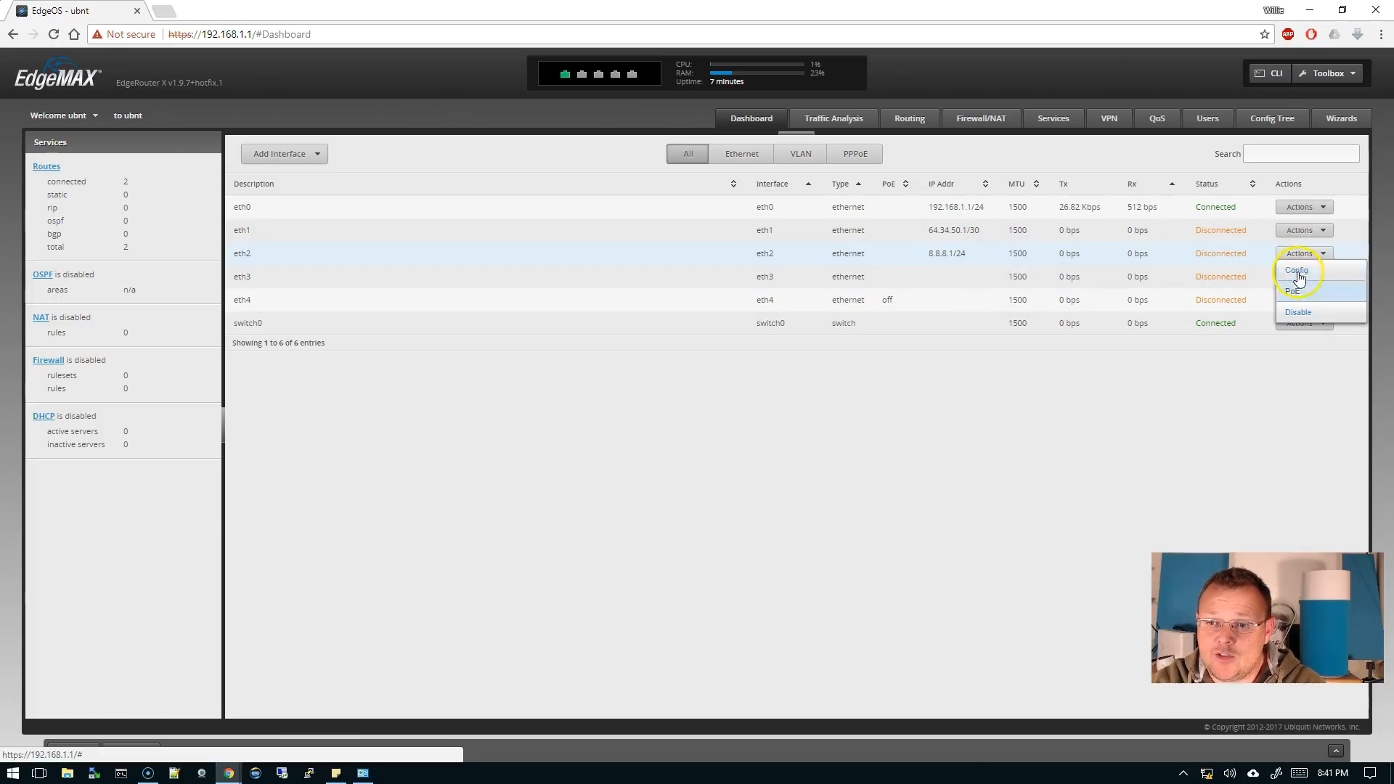
pyautogui.click(1296, 270)
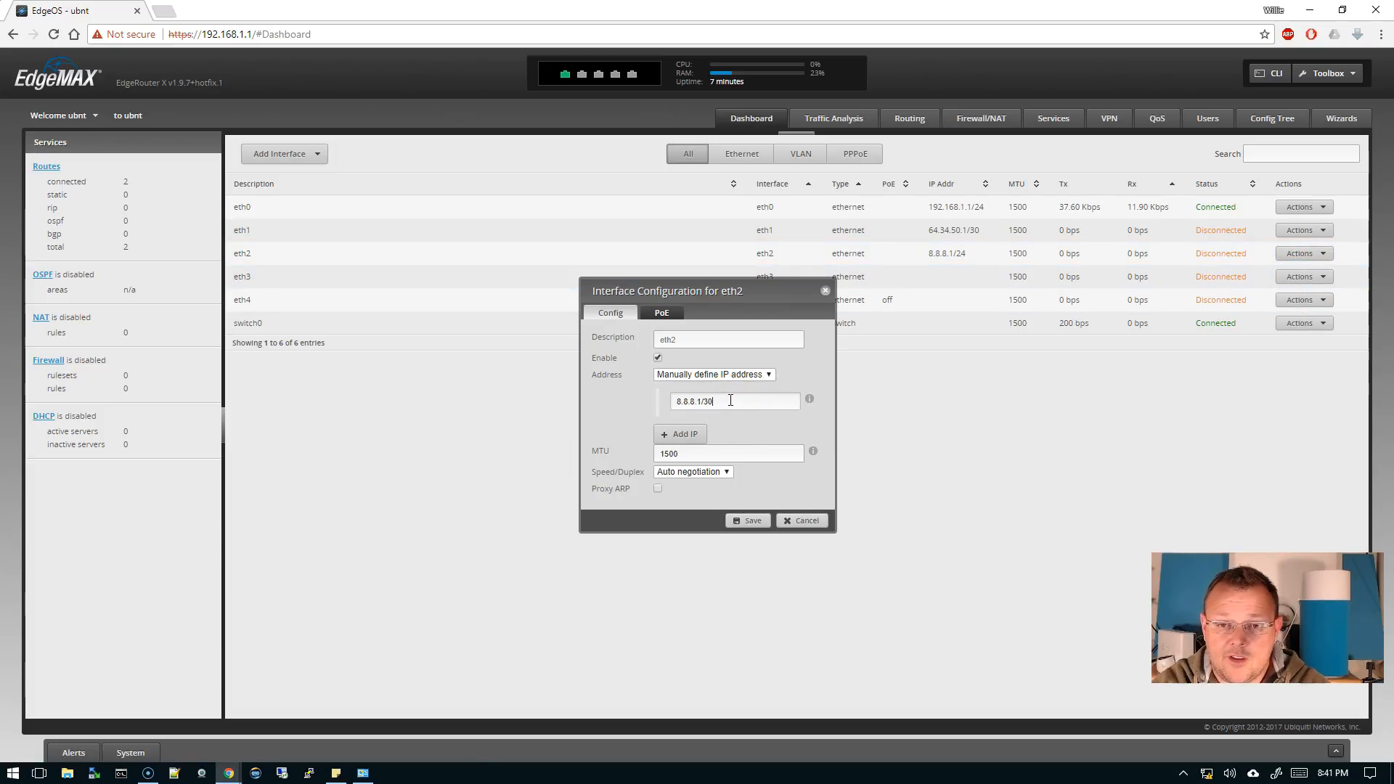
pyautogui.click(746, 520)
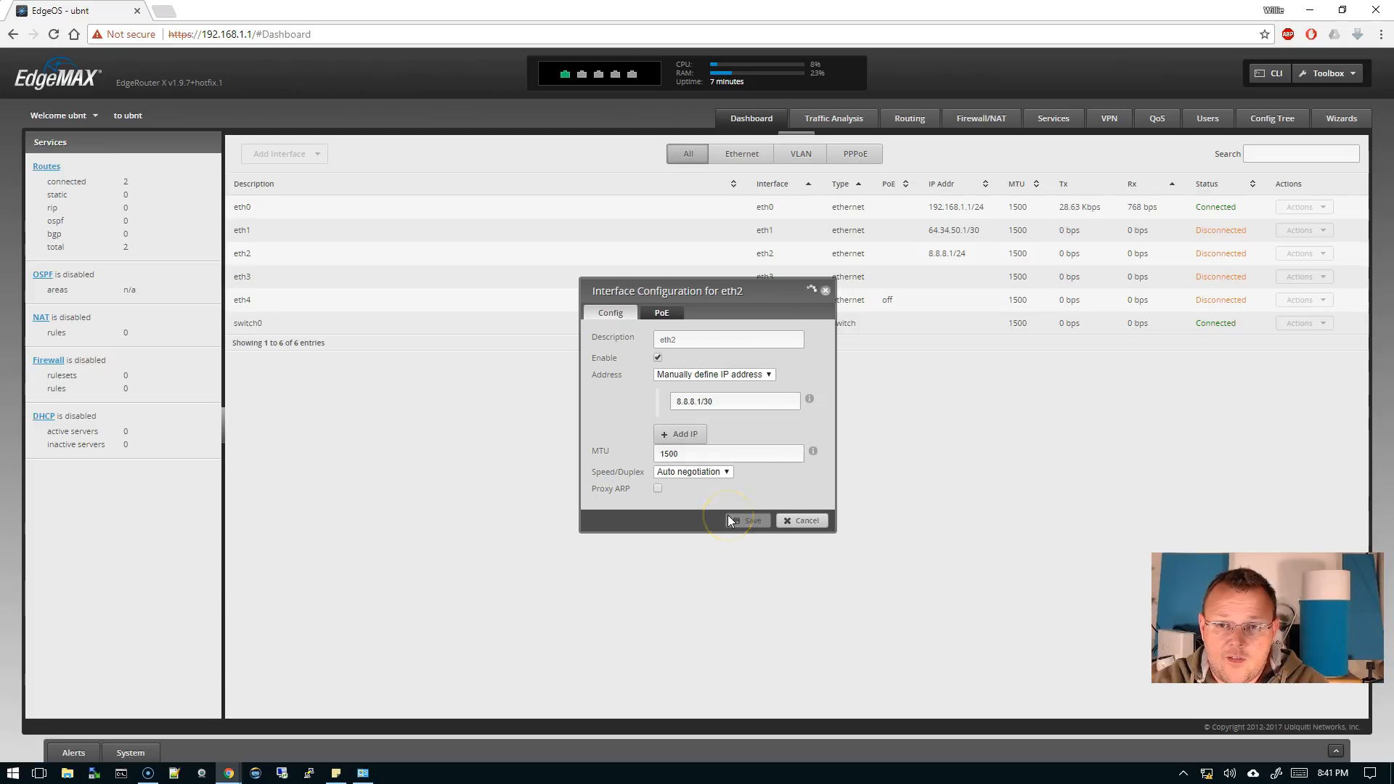
pyautogui.click(747, 520)
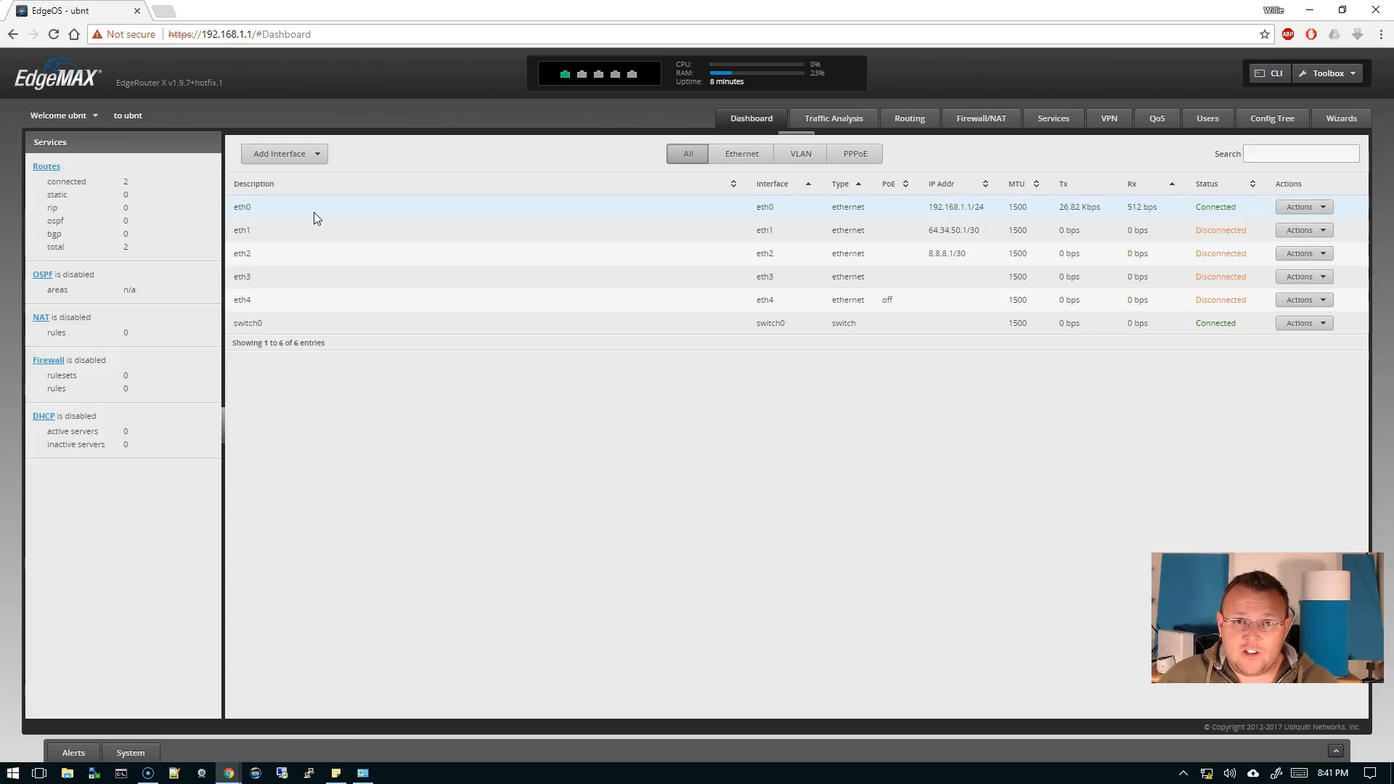
pyautogui.moveTo(911, 251)
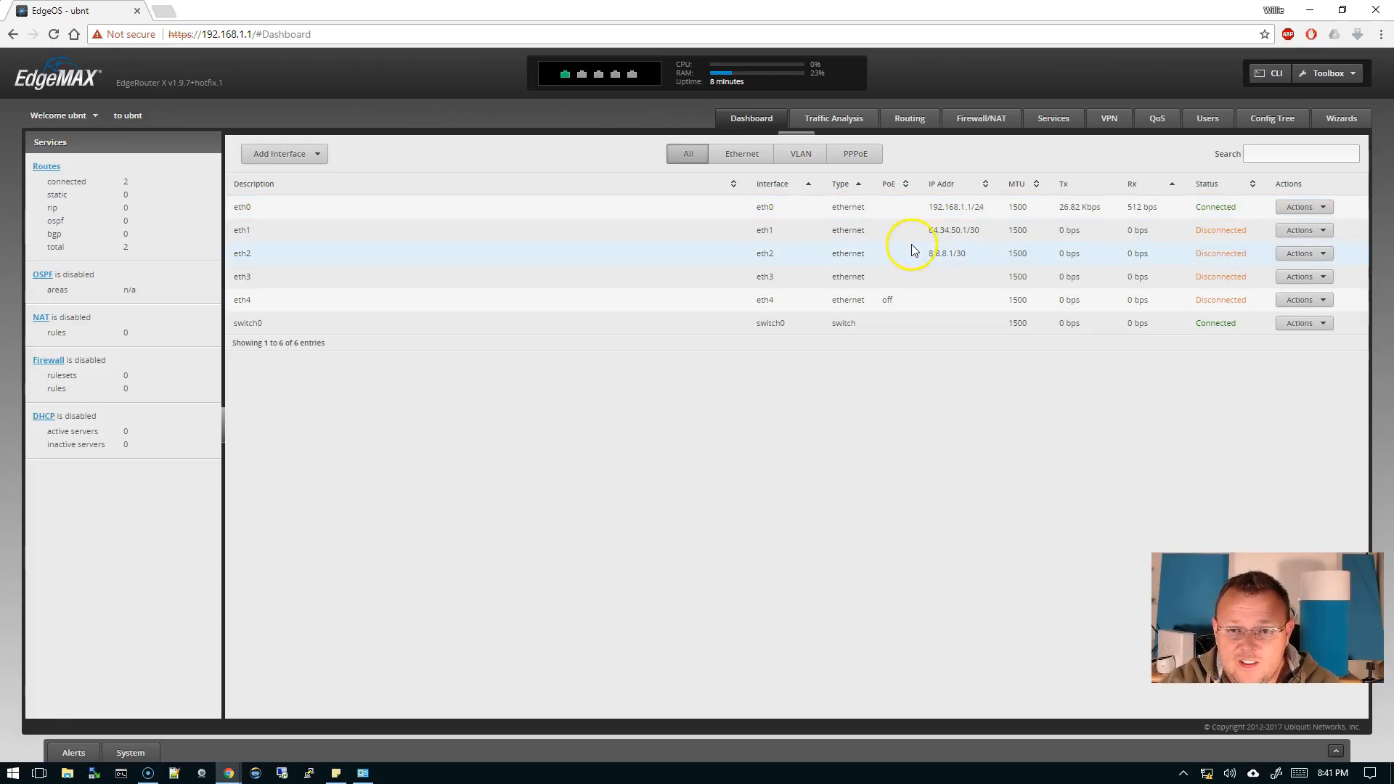
pyautogui.doubleClick(947, 253)
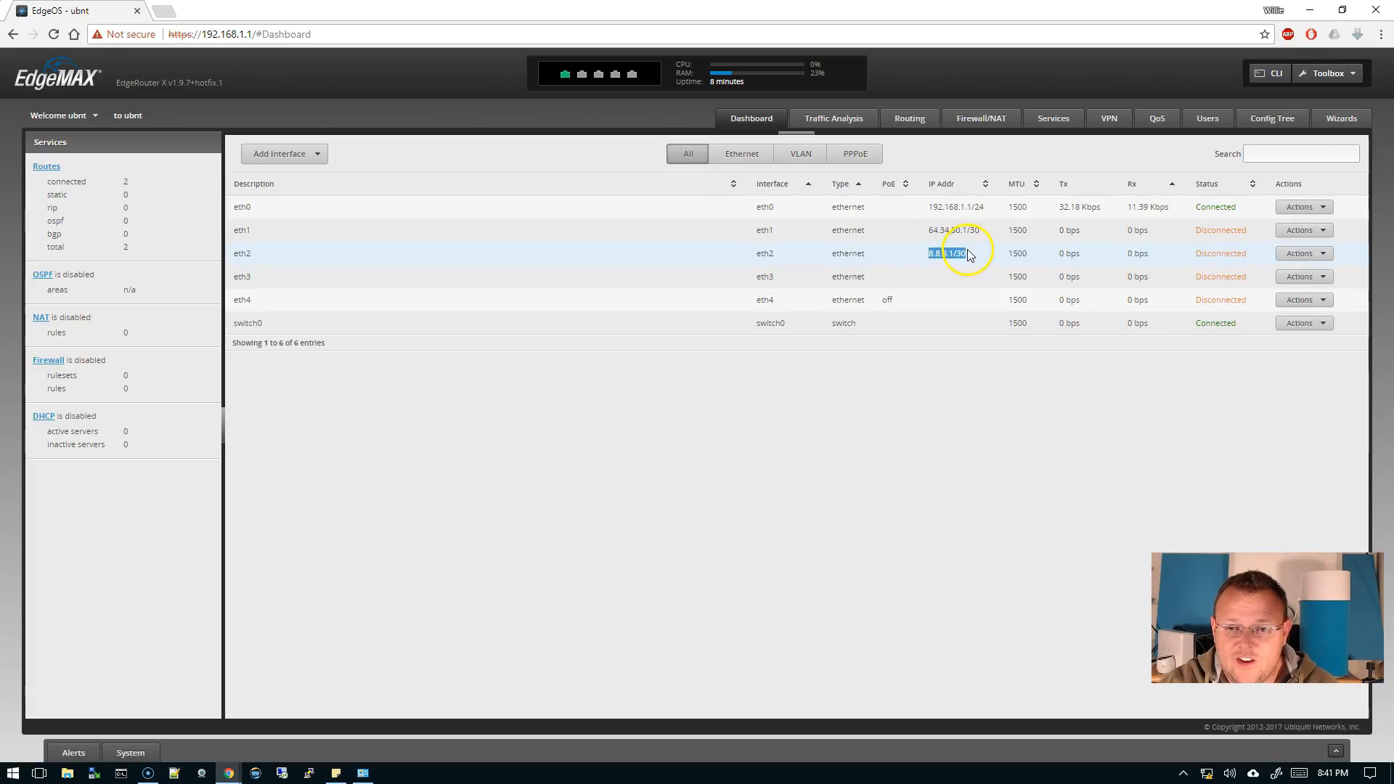